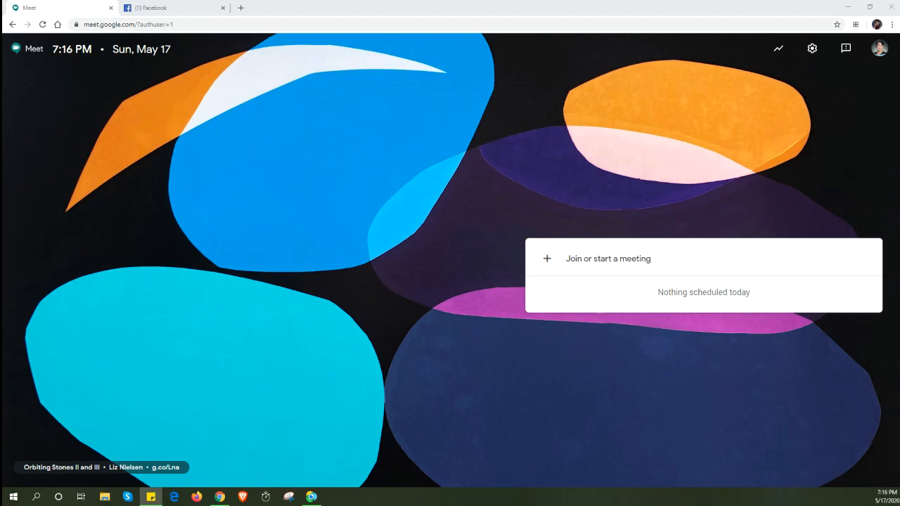
mouse_move(227, 5)
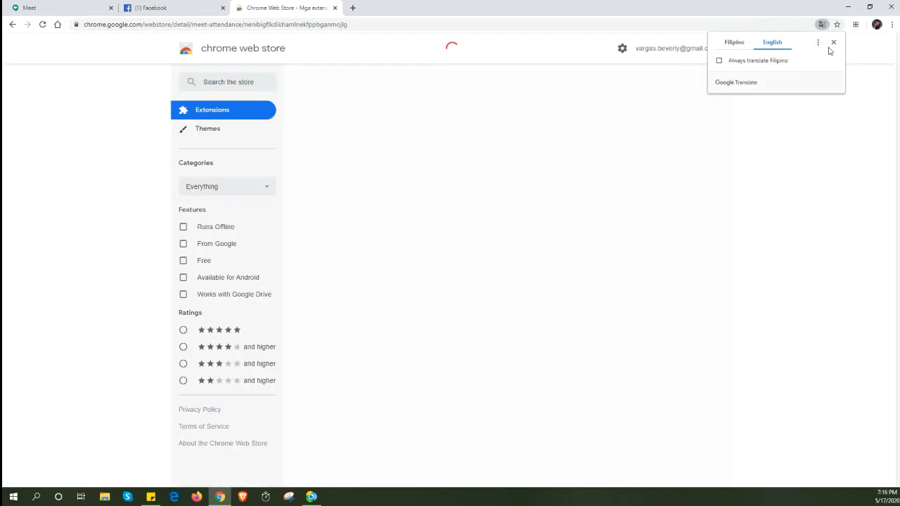
- Dismiss the translate offer and install the Meet Attendance extension, confirming Add extension
click(834, 42)
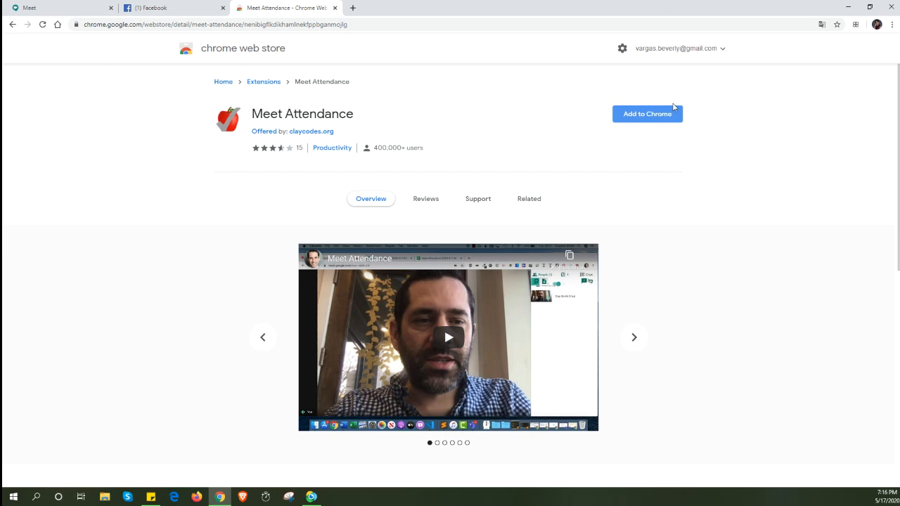
click(647, 112)
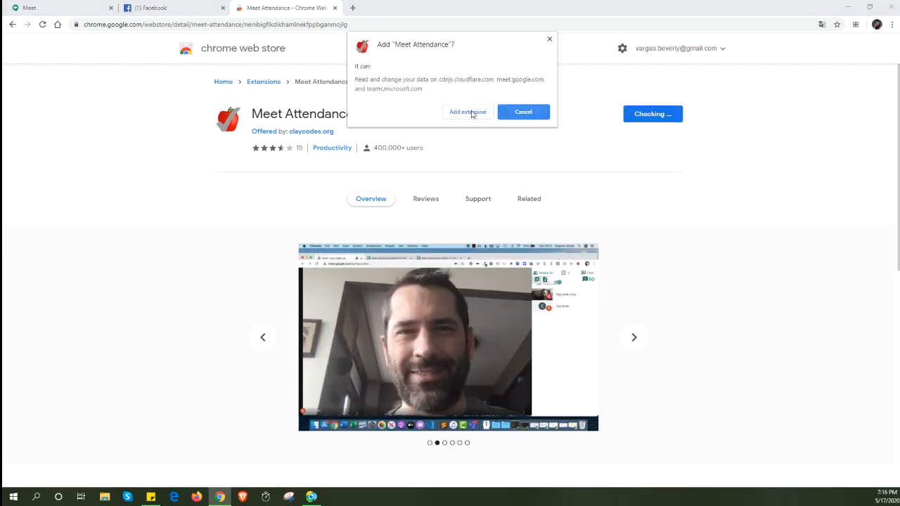
click(467, 113)
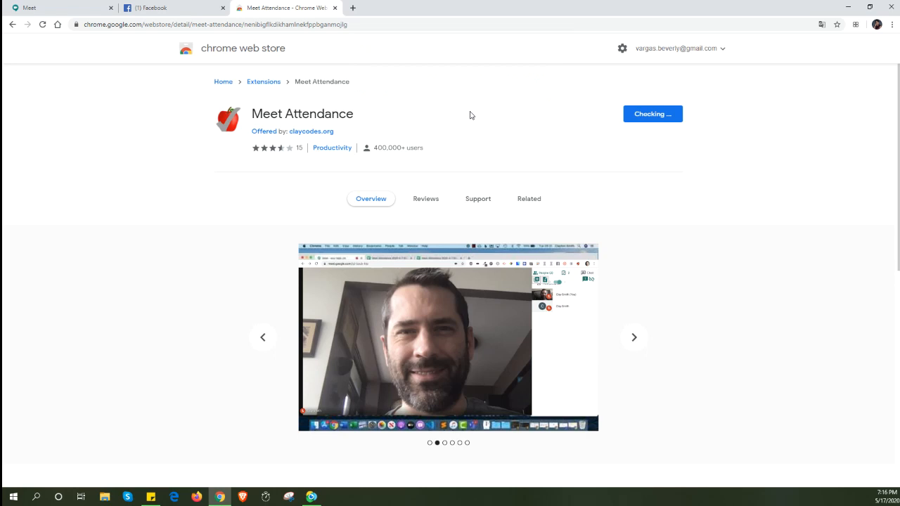
click(652, 112)
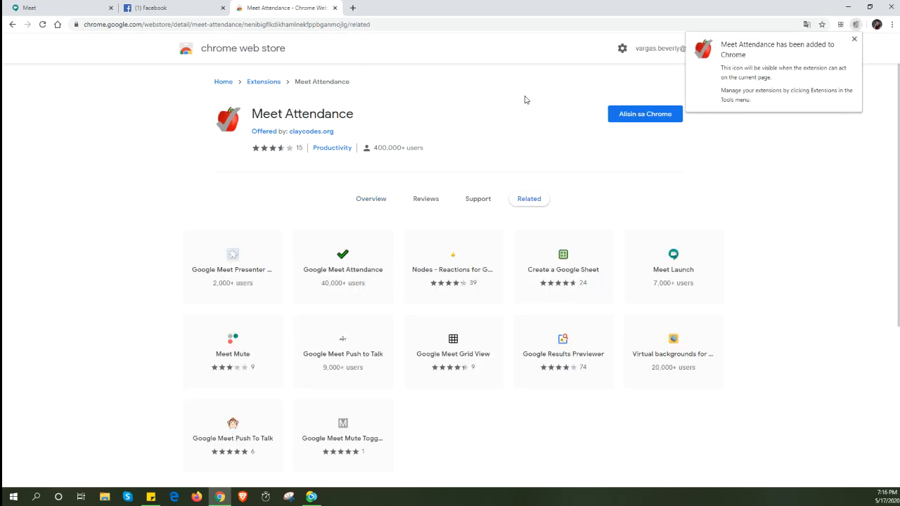
click(644, 112)
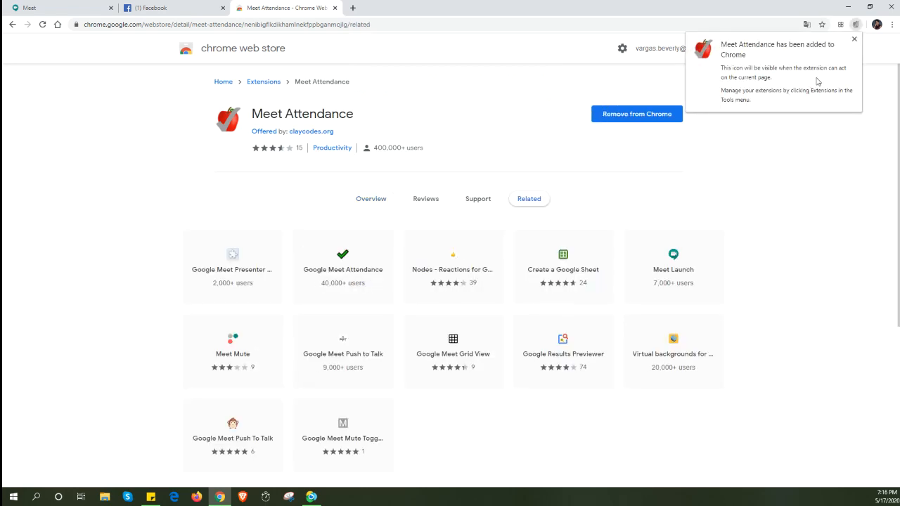
mouse_move(856, 25)
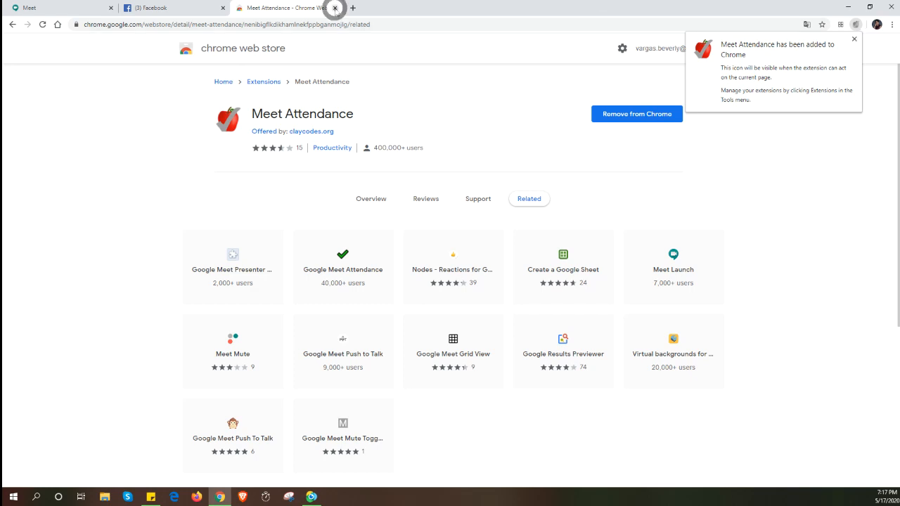
- Close the Web Store page and navigate back from the broken meeting page to Meet home
click(334, 8)
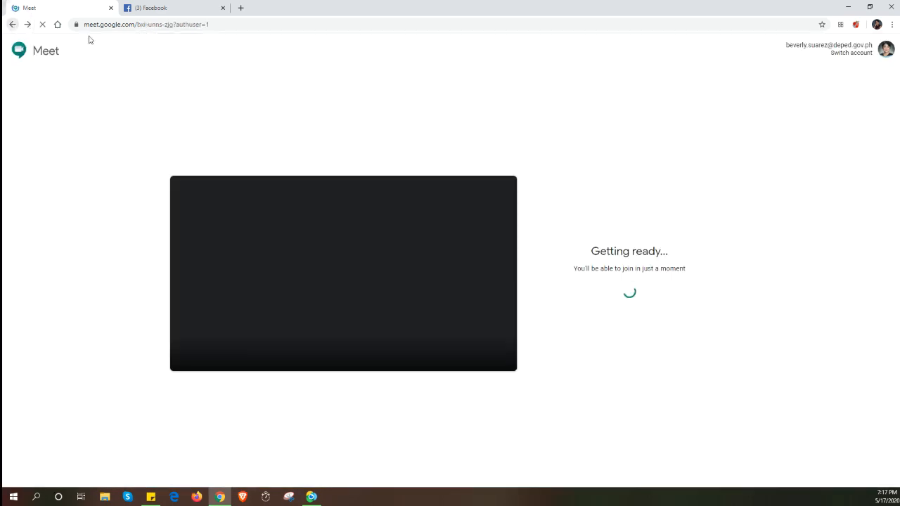
click(12, 24)
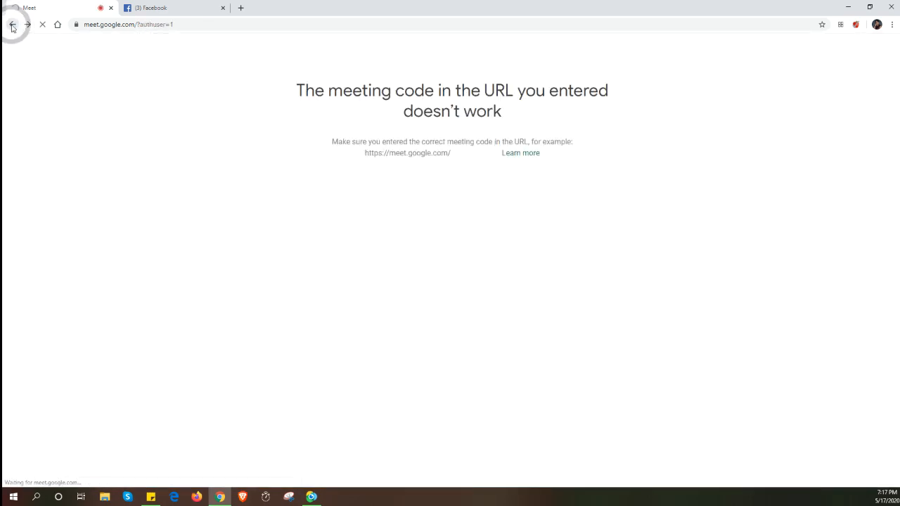
click(11, 26)
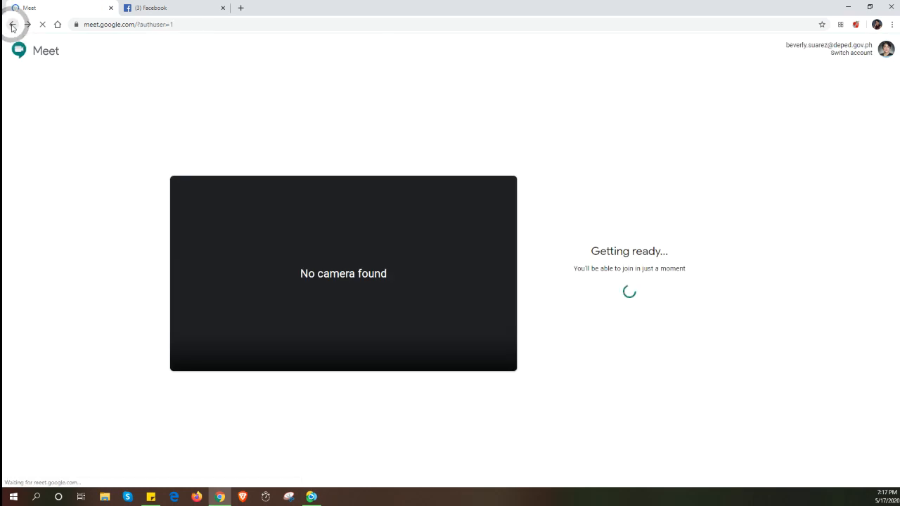
click(11, 24)
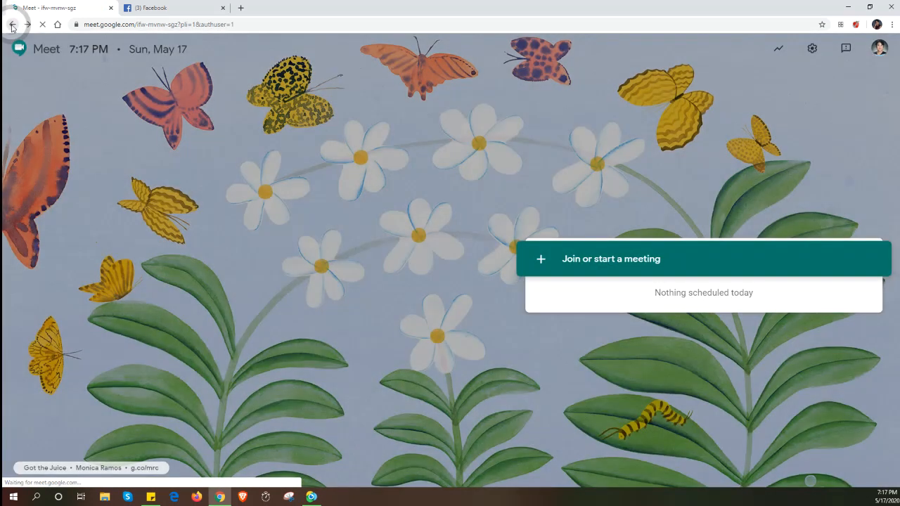
- Search 'googl' from the address bar and land on the Google homepage
click(11, 24)
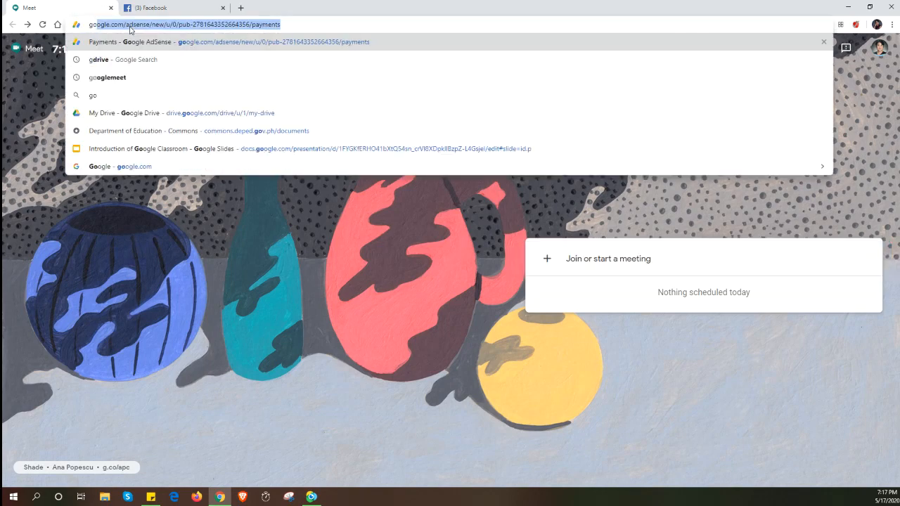
text(google)
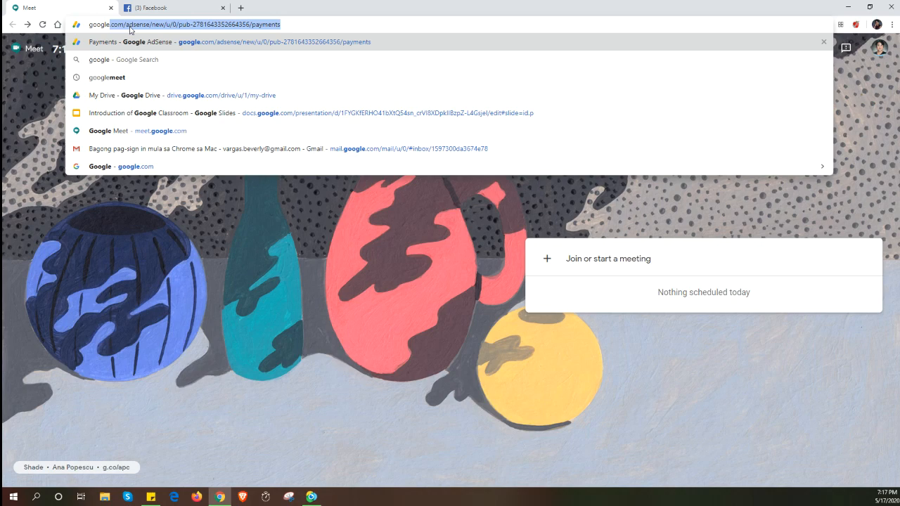
click(123, 59)
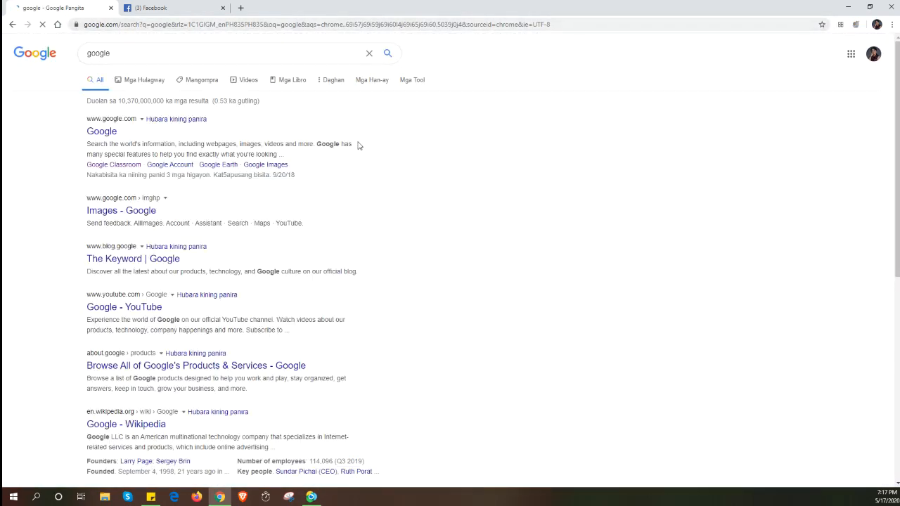
click(873, 54)
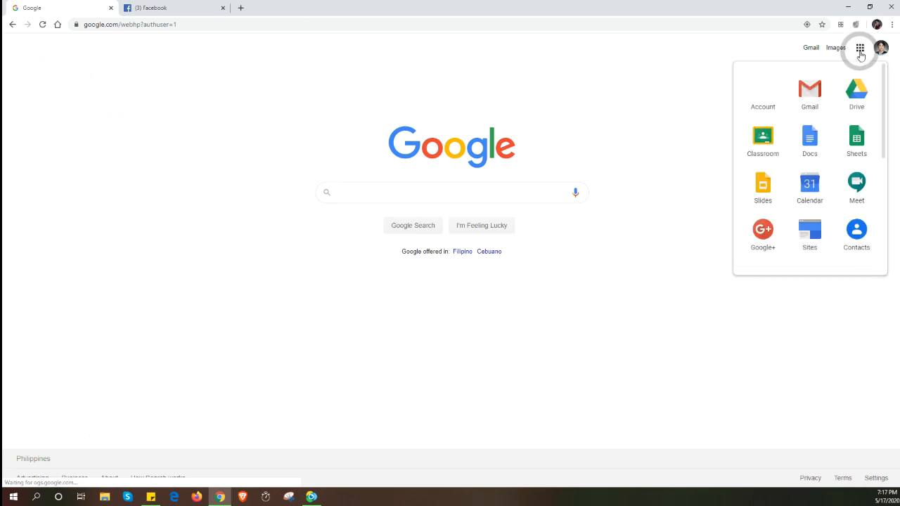
- Open Google Meet from the Google apps list
click(856, 184)
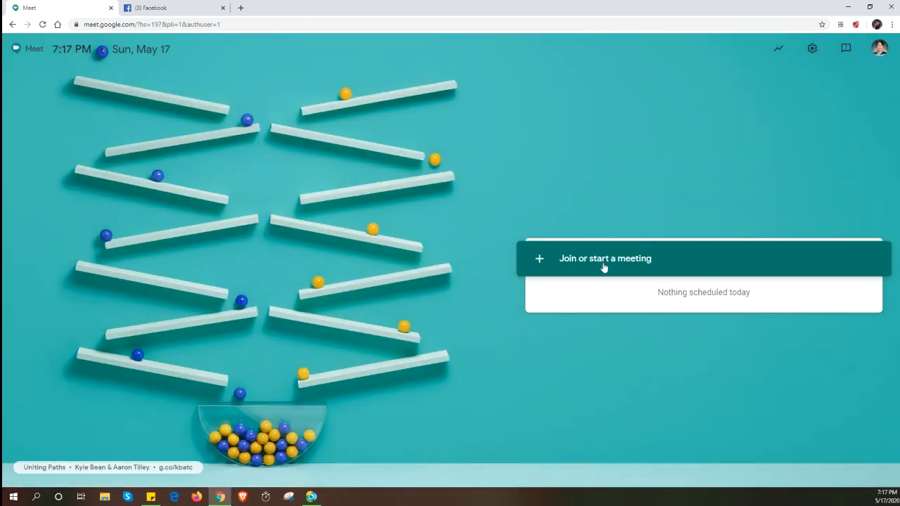
mouse_move(711, 223)
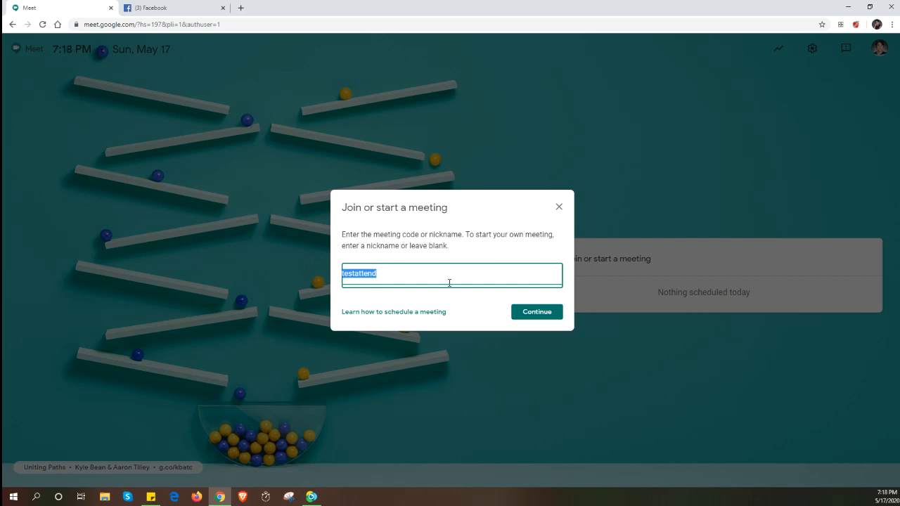
mouse_move(537, 313)
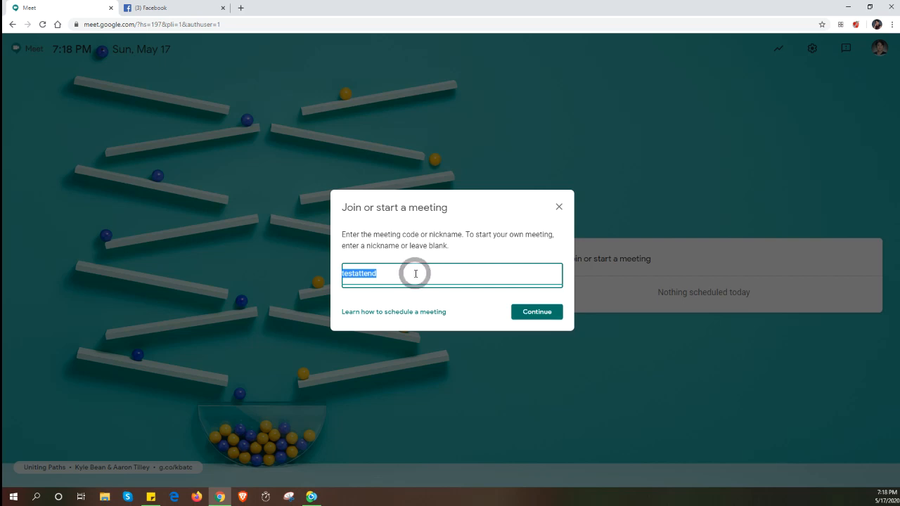
click(416, 273)
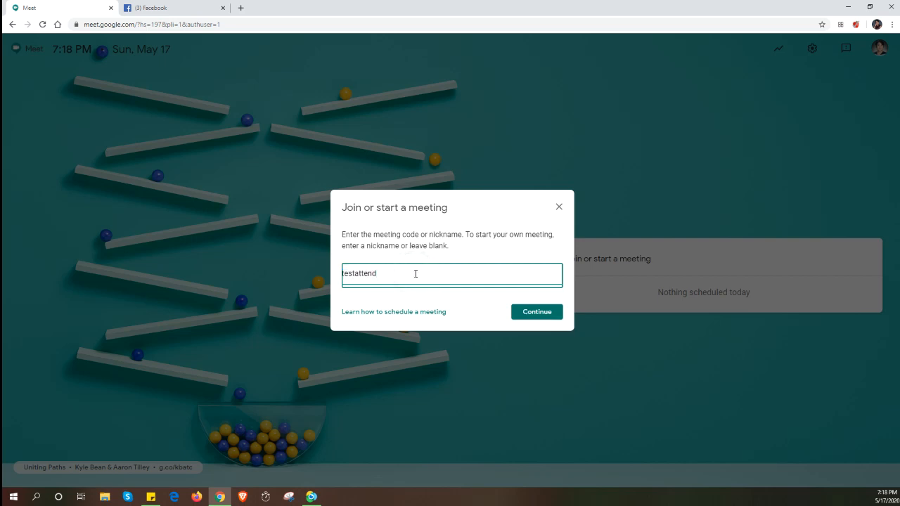
triple_click(414, 273)
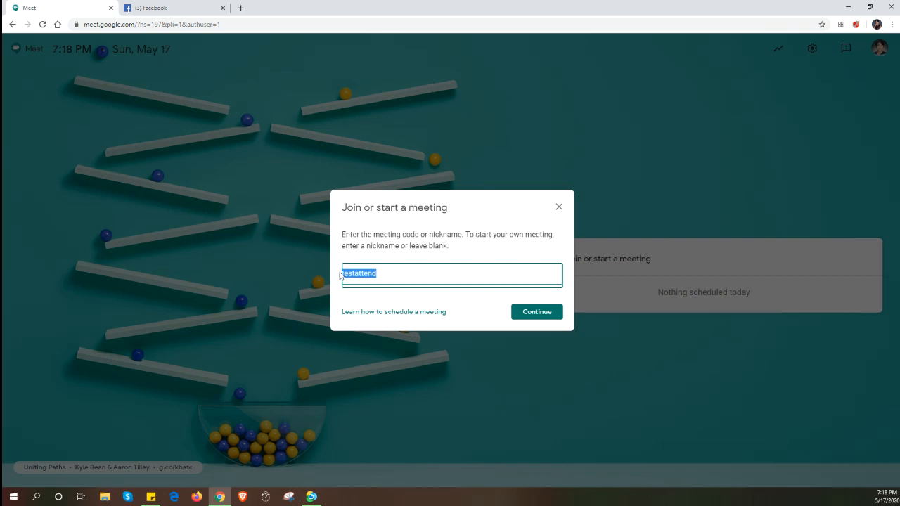
click(379, 273)
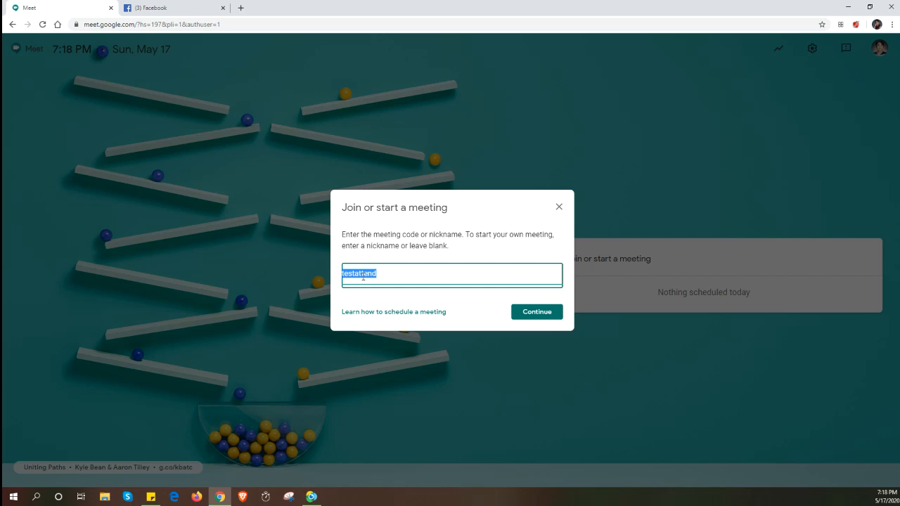
mouse_move(497, 312)
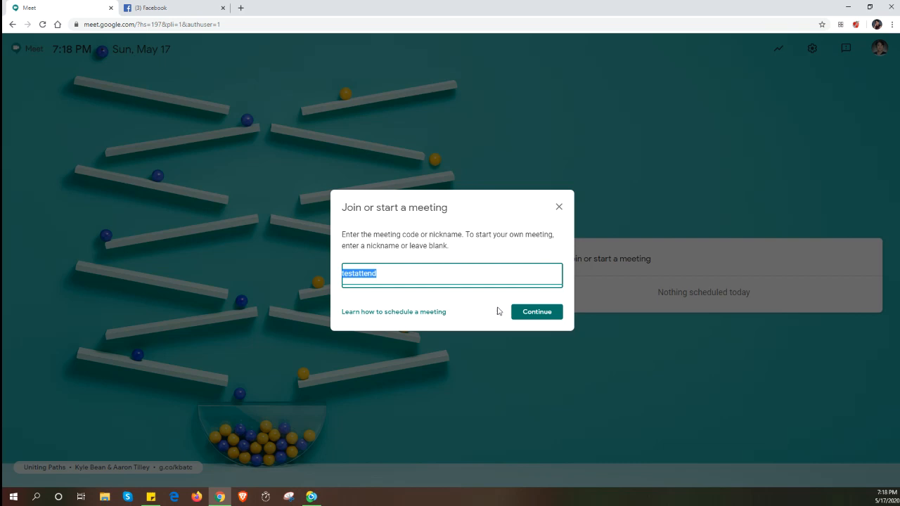
mouse_move(546, 317)
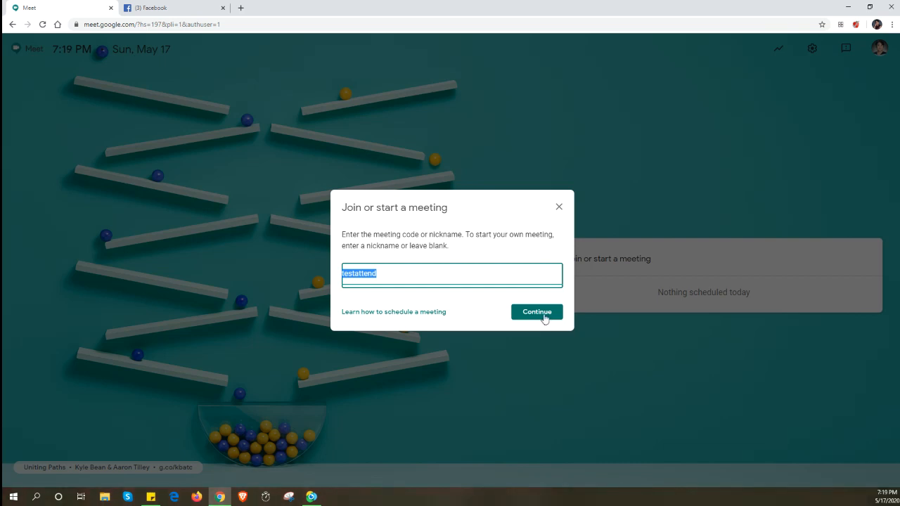
- Continue with the testattend nickname and mute the microphone on the pre-join preview
click(537, 312)
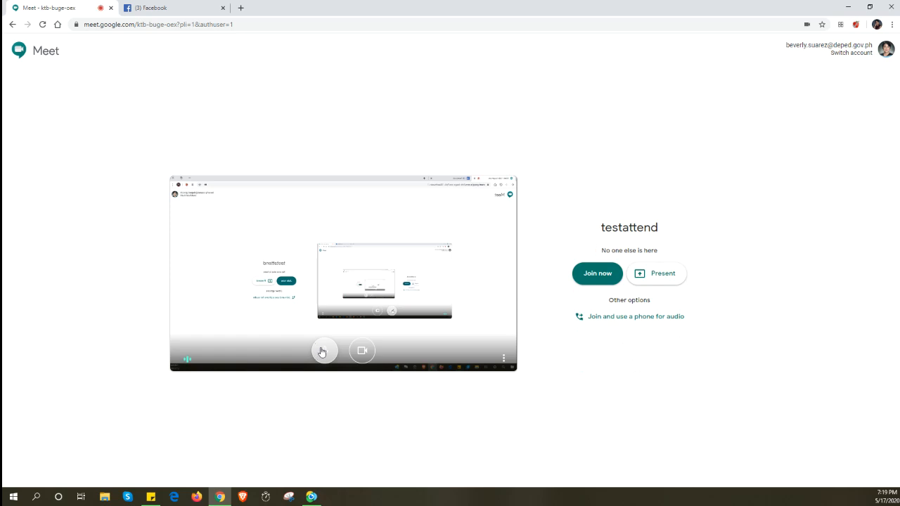
click(323, 352)
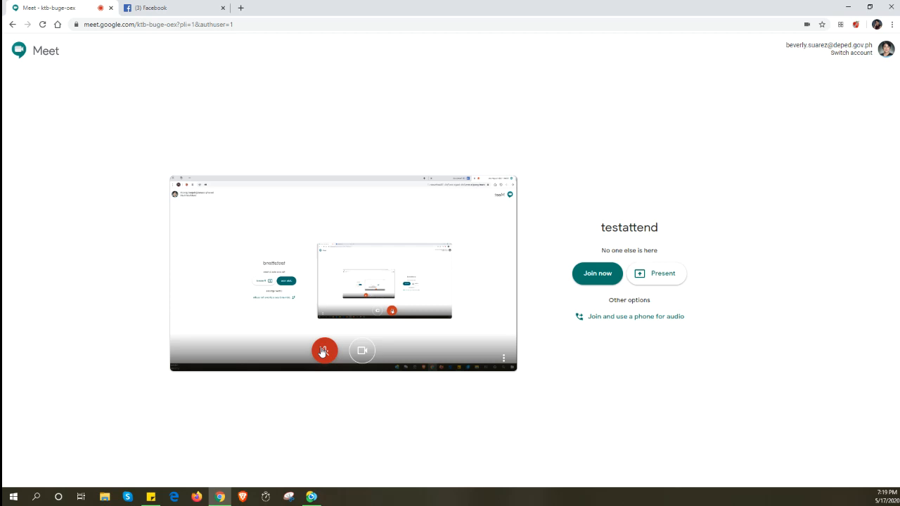
click(323, 351)
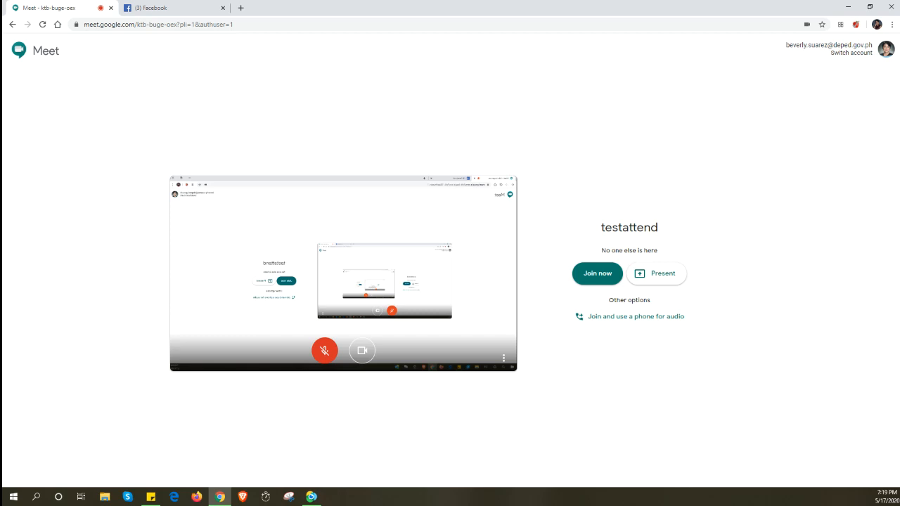
mouse_move(593, 276)
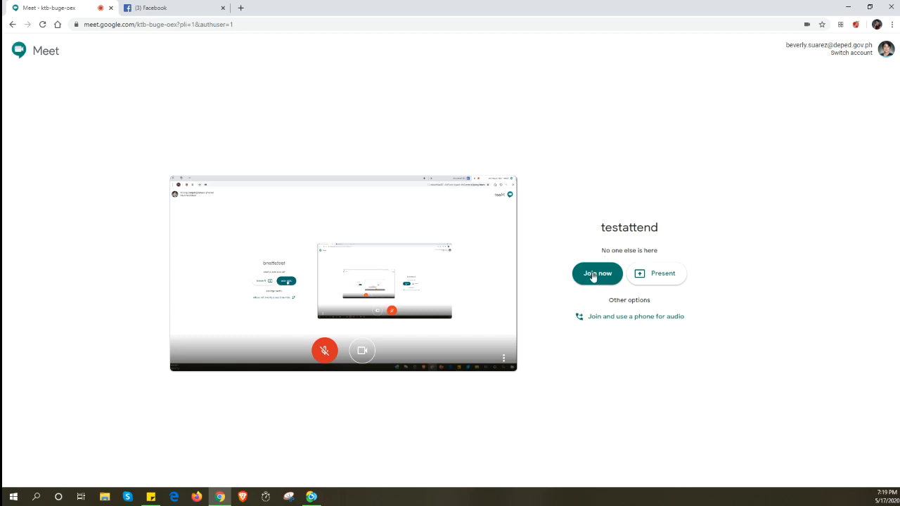
- Join the testattend meeting, copy its joining info and switch to the Facebook tab
click(596, 273)
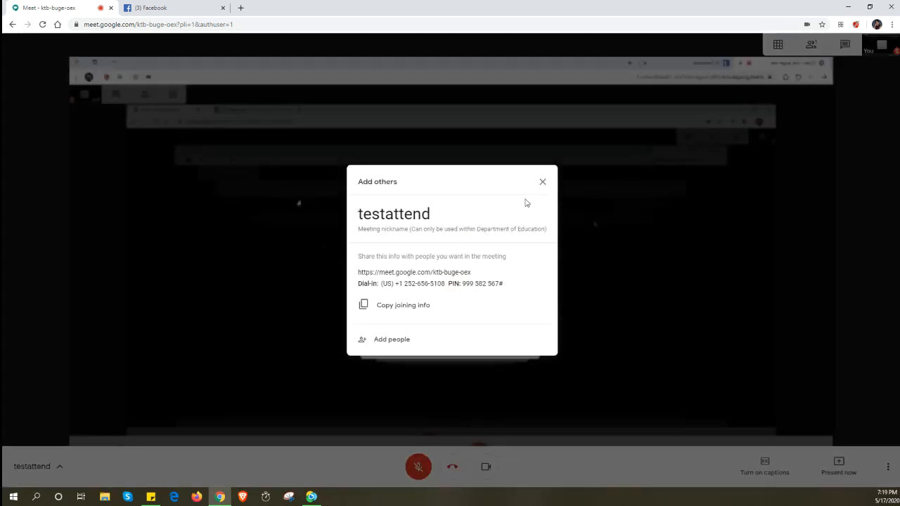
mouse_move(438, 221)
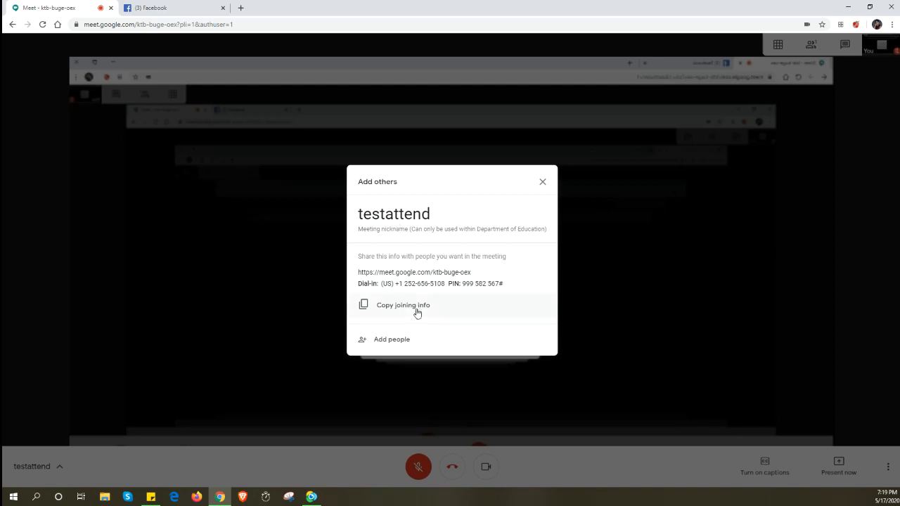
click(402, 303)
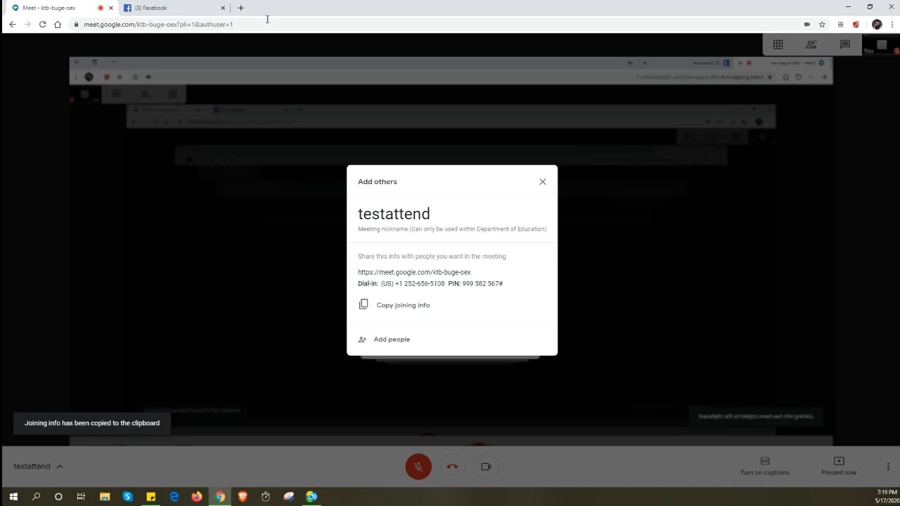
click(148, 9)
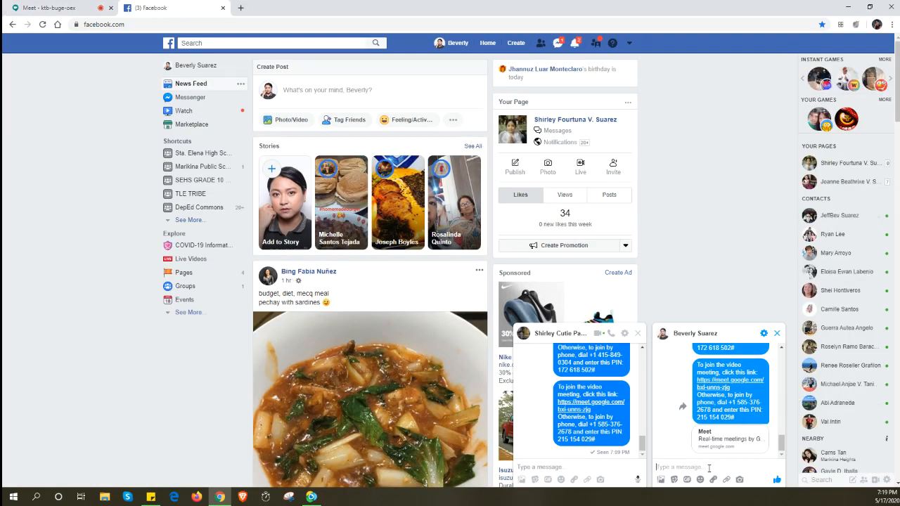
- Check the shared link in the Facebook chats, toggling back to the Meet joining details
scroll(down, 3)
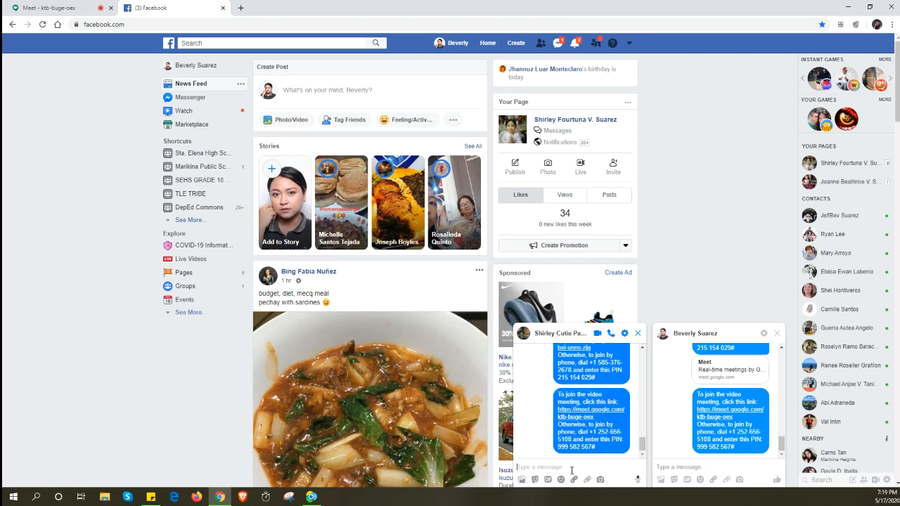
click(45, 9)
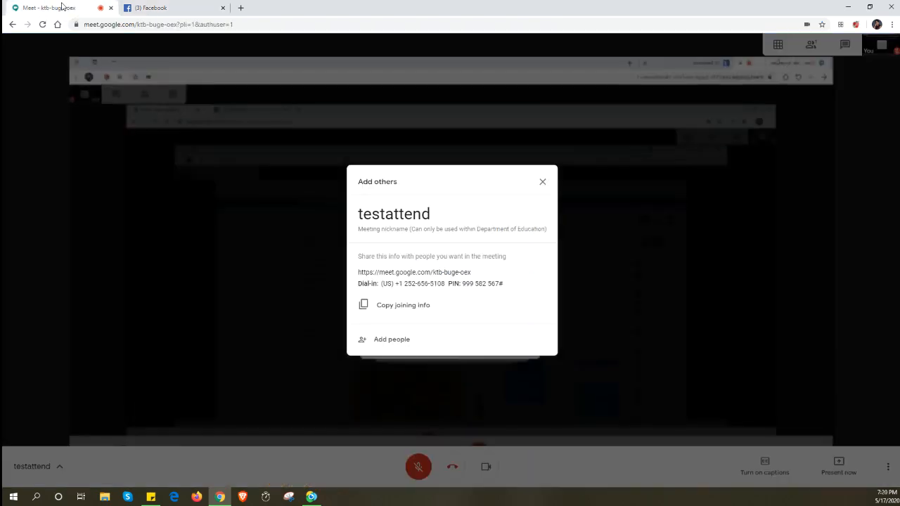
click(152, 8)
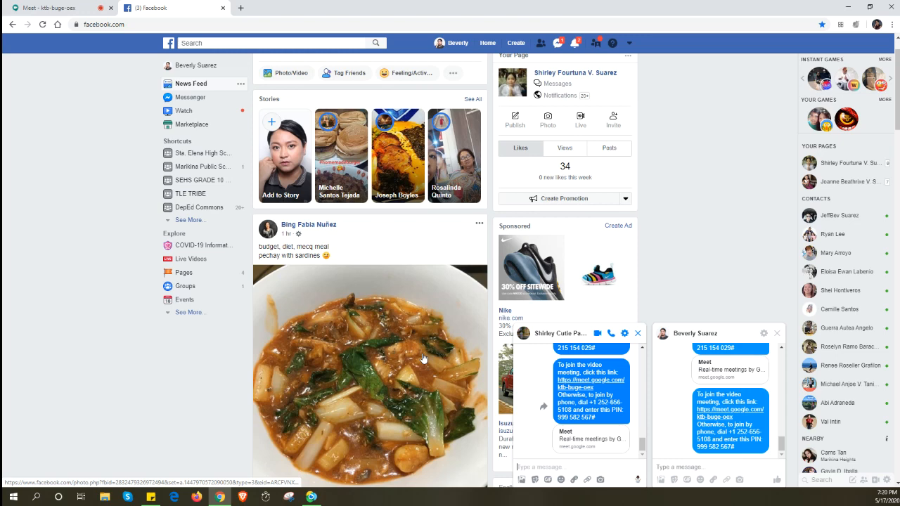
click(48, 9)
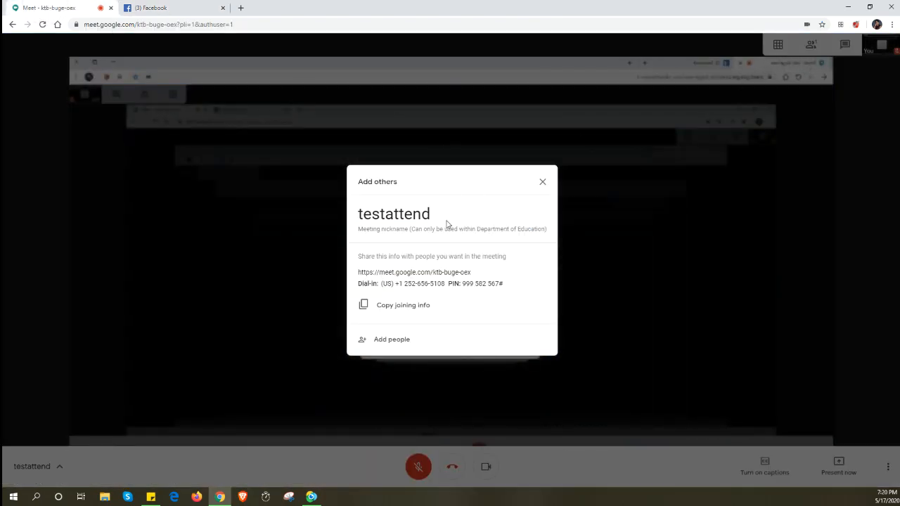
click(172, 9)
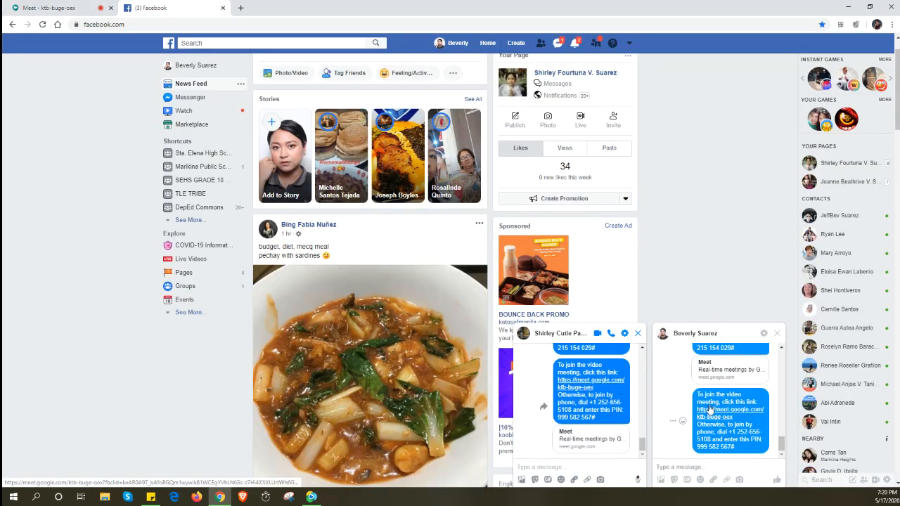
click(49, 8)
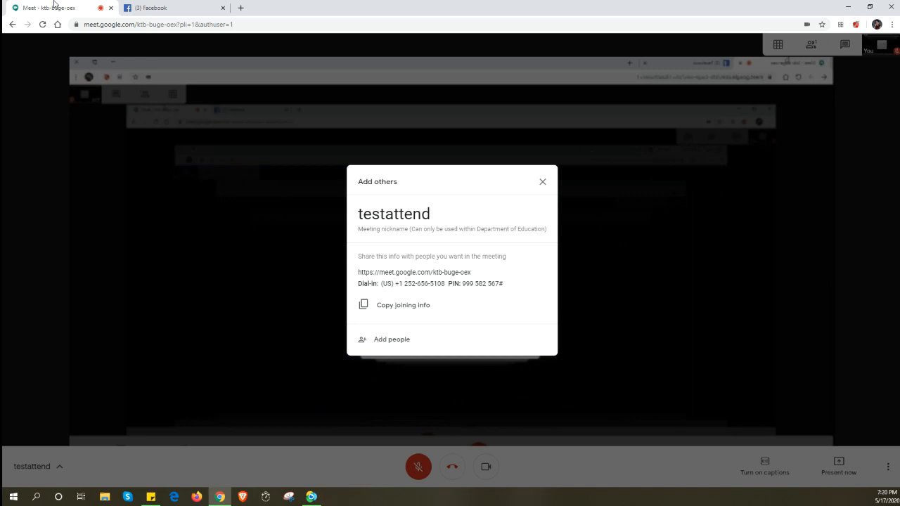
mouse_move(174, 13)
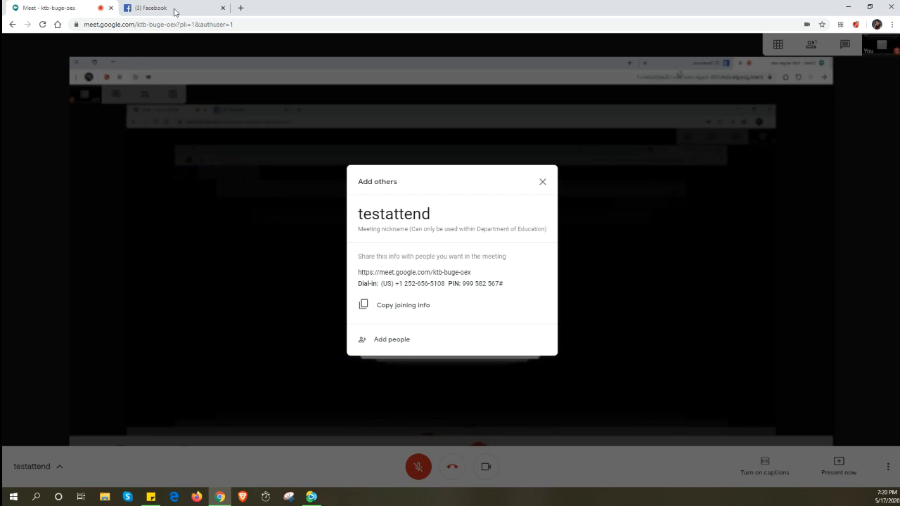
mouse_move(153, 8)
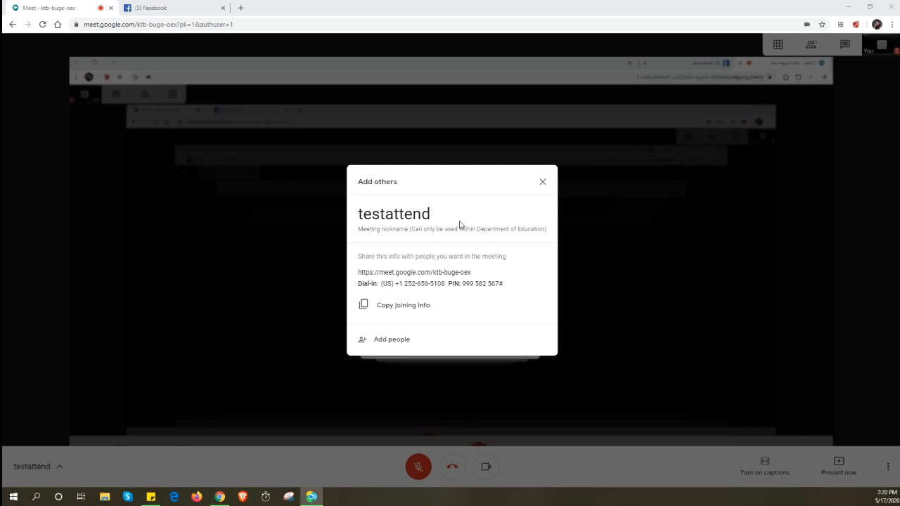
mouse_move(436, 224)
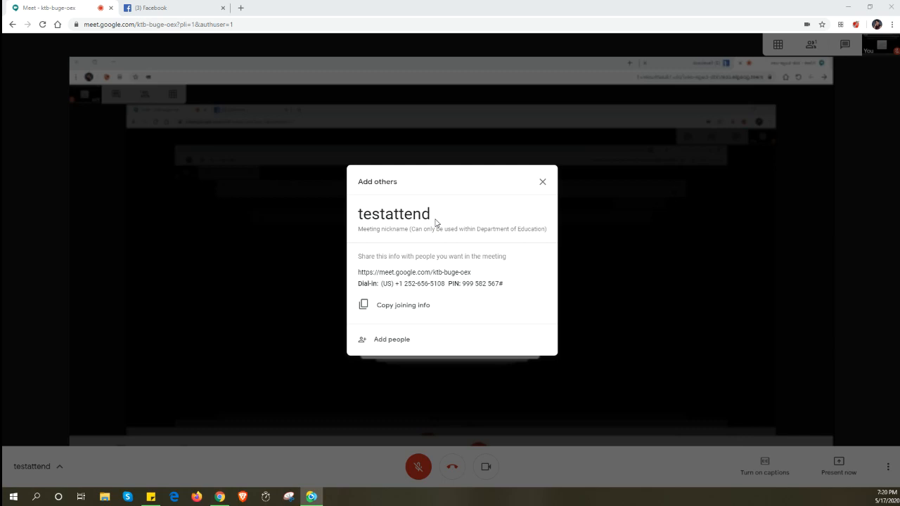
mouse_move(433, 218)
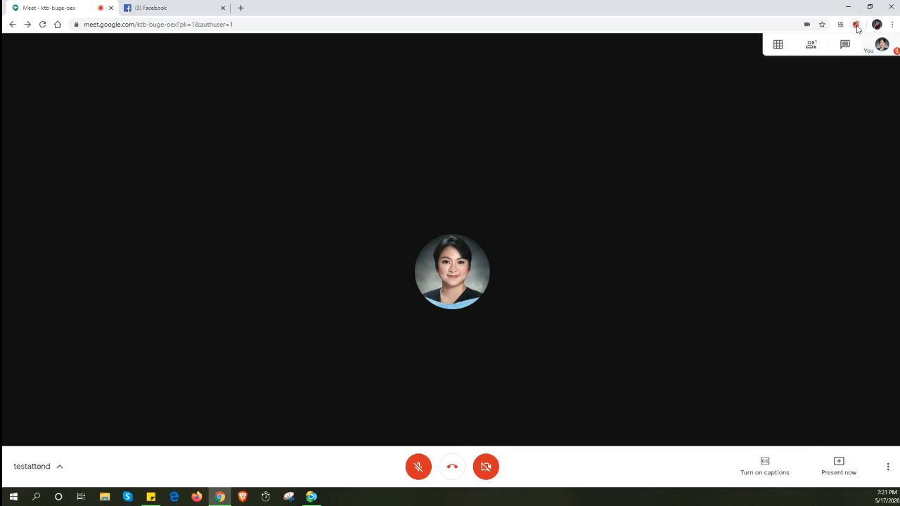
click(857, 25)
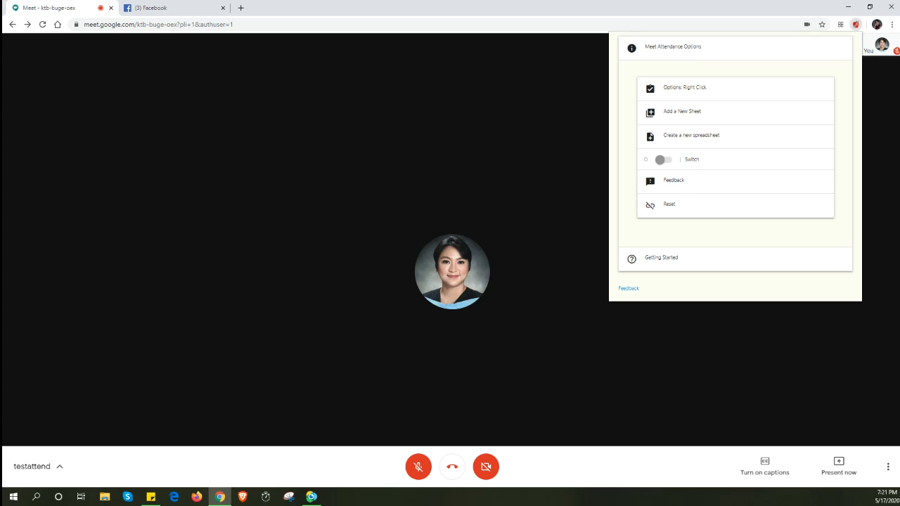
mouse_move(708, 96)
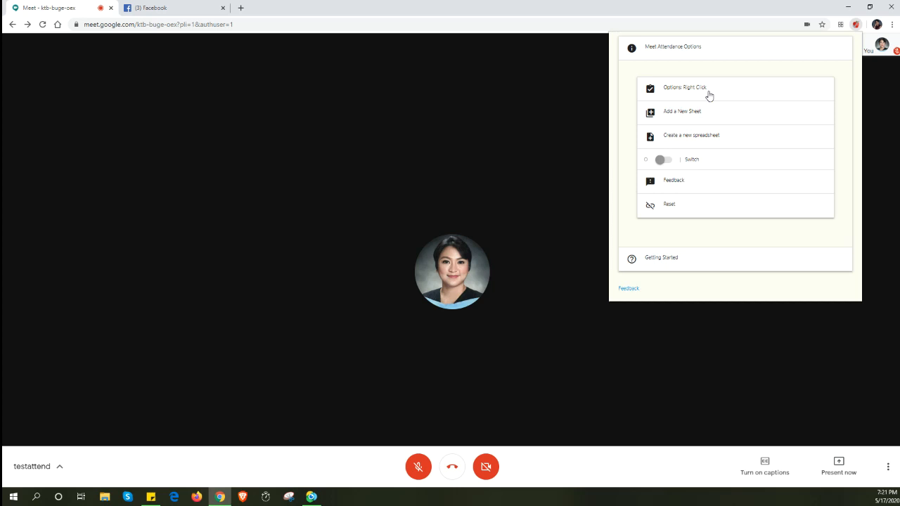
mouse_move(719, 127)
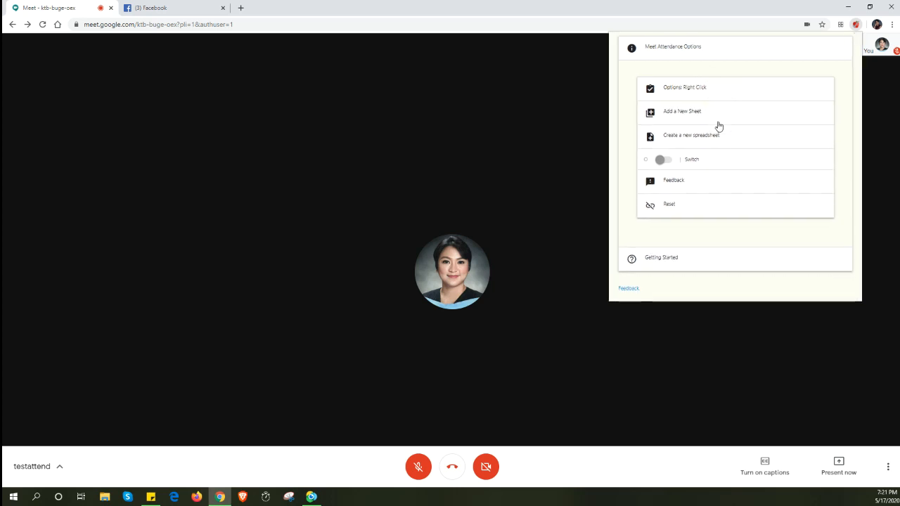
click(682, 111)
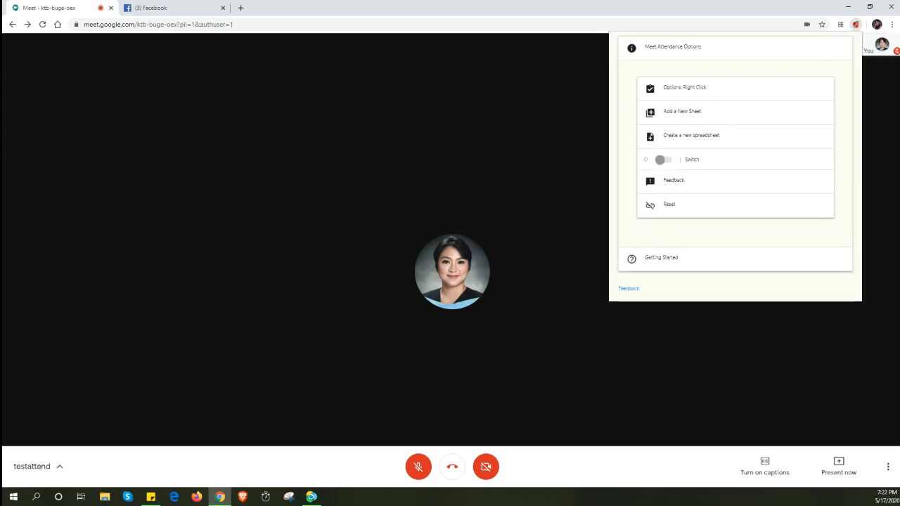
mouse_move(707, 110)
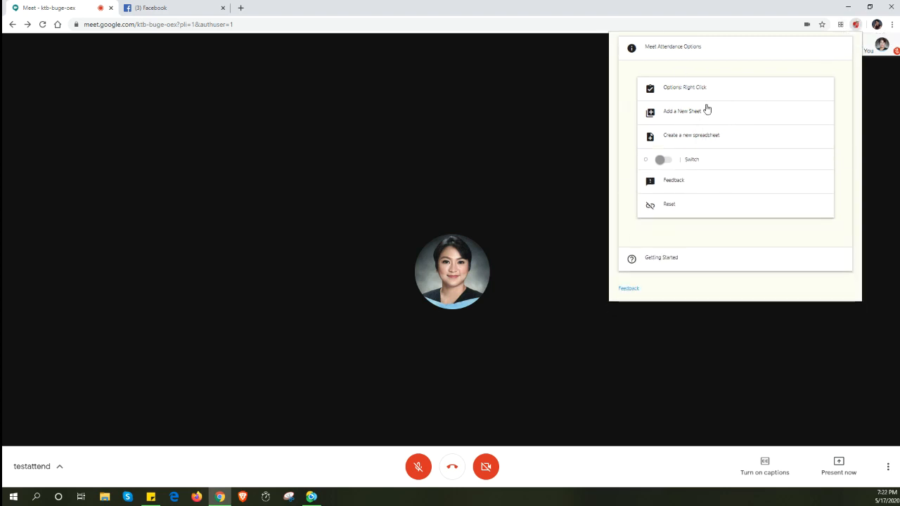
mouse_move(519, 174)
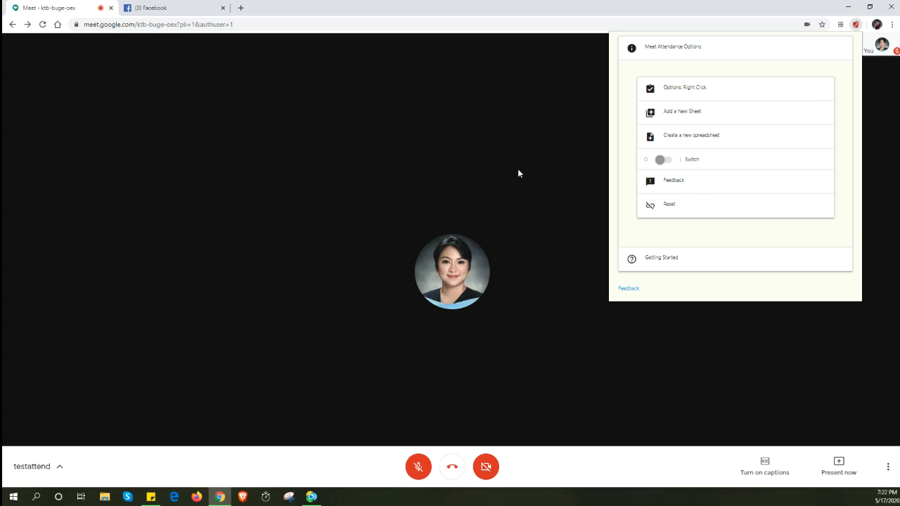
mouse_move(644, 123)
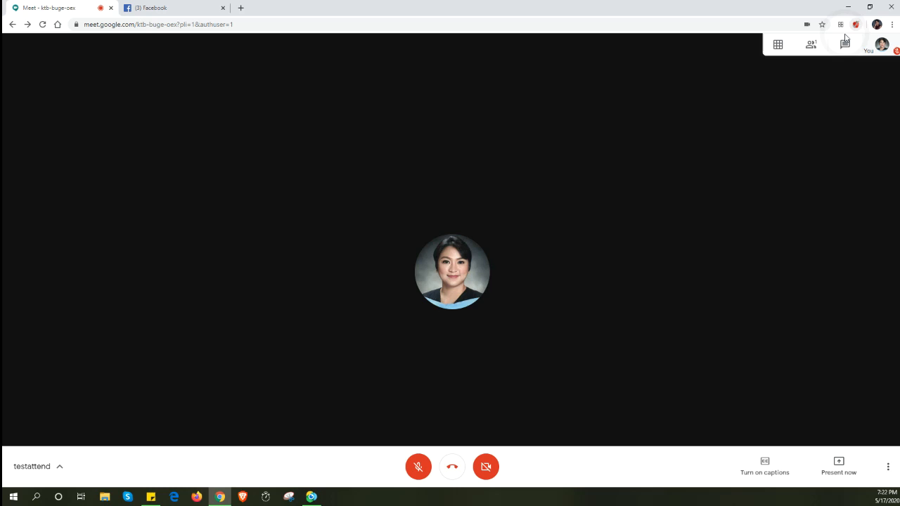
mouse_move(812, 44)
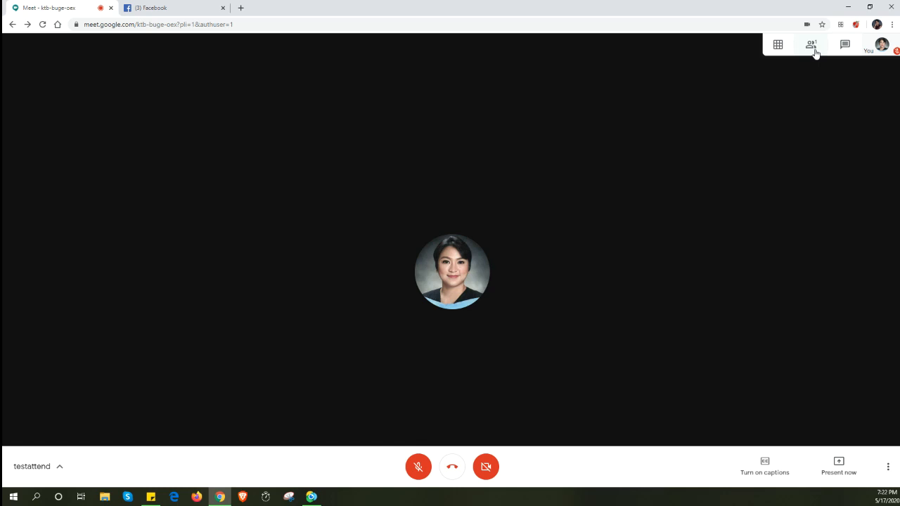
mouse_move(29, 458)
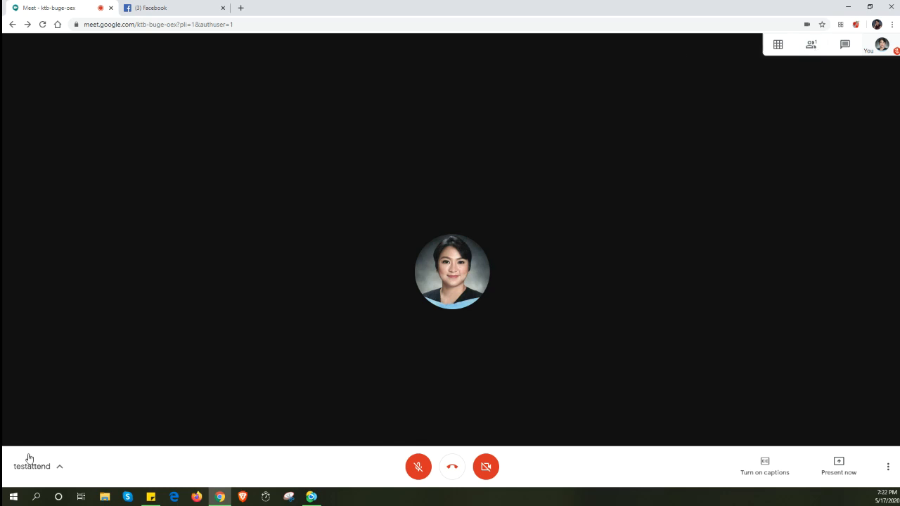
- Wait in the meeting until a join request prompt appears
click(39, 466)
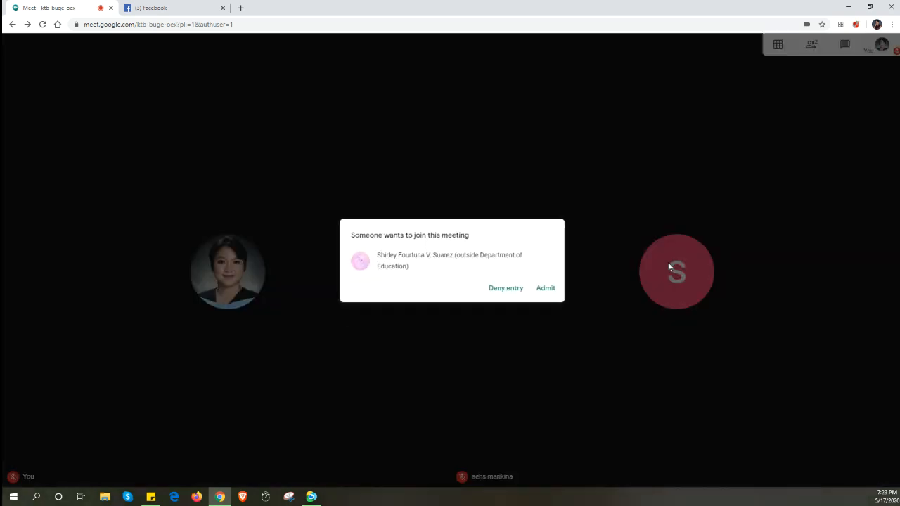
mouse_move(584, 236)
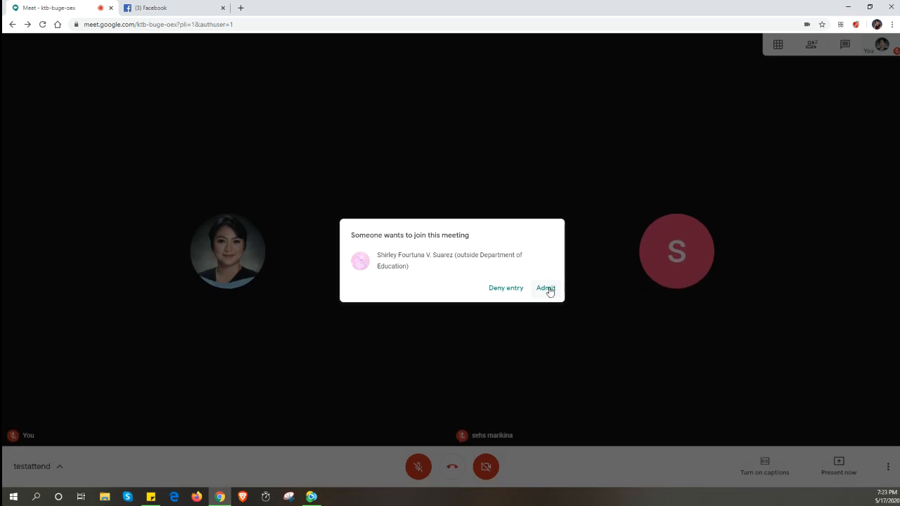
- Admit the waiting person and show the people list with three participants
click(546, 287)
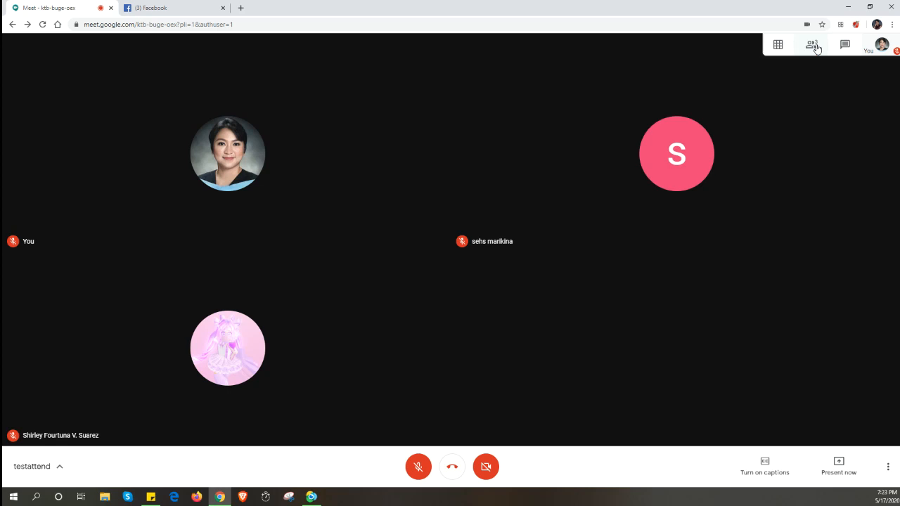
click(813, 44)
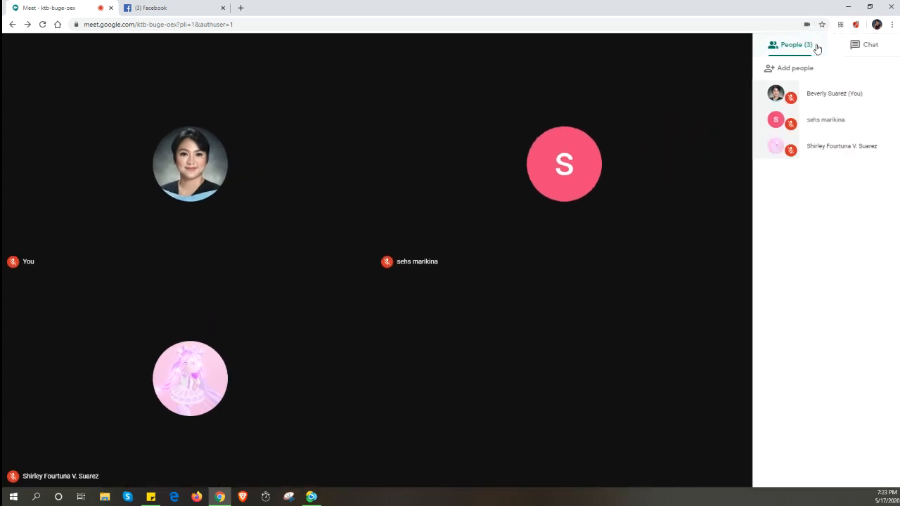
mouse_move(856, 25)
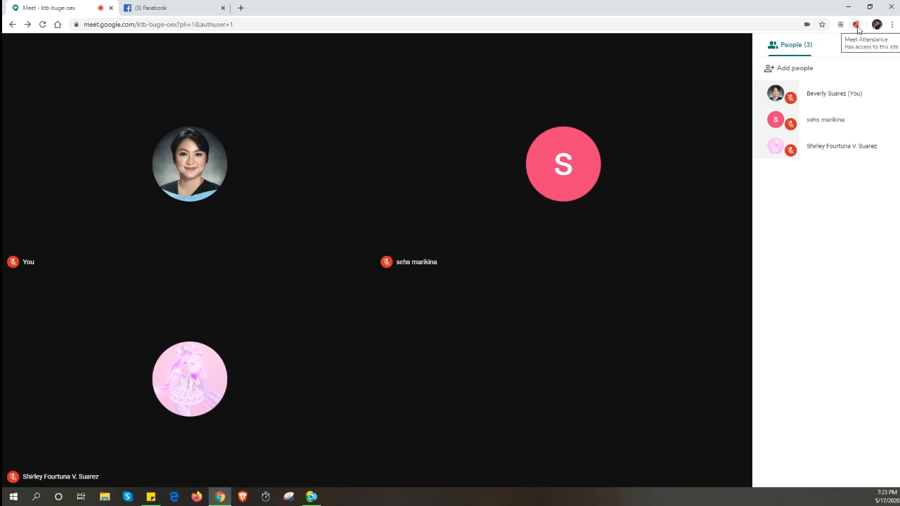
mouse_move(298, 127)
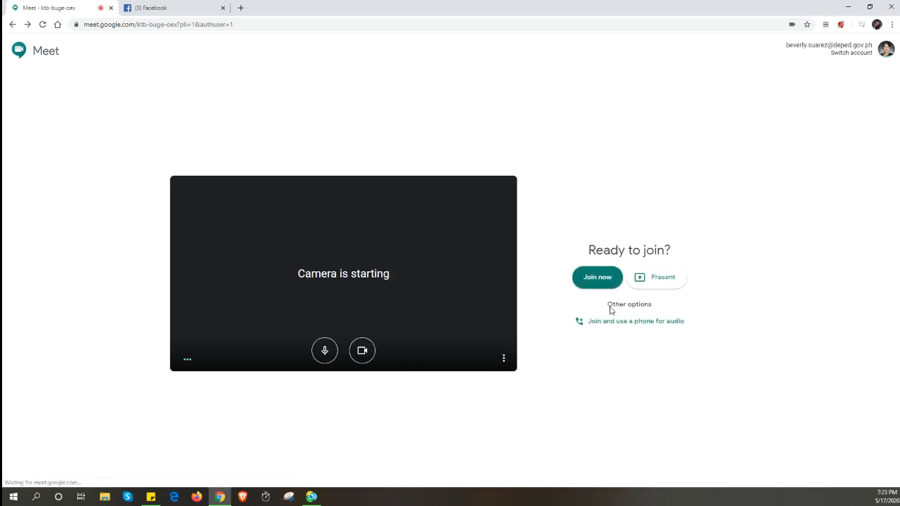
- Rejoin the meeting with microphone and camera off and review the people list
click(596, 276)
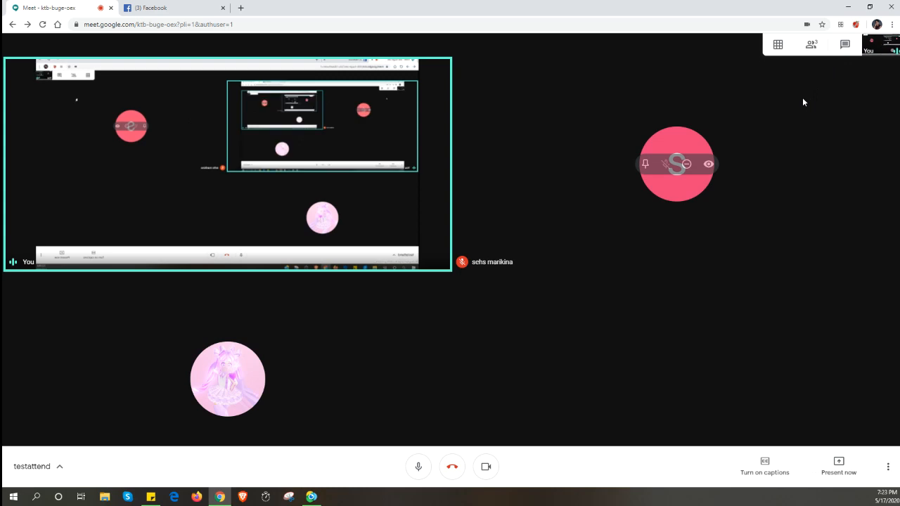
click(487, 467)
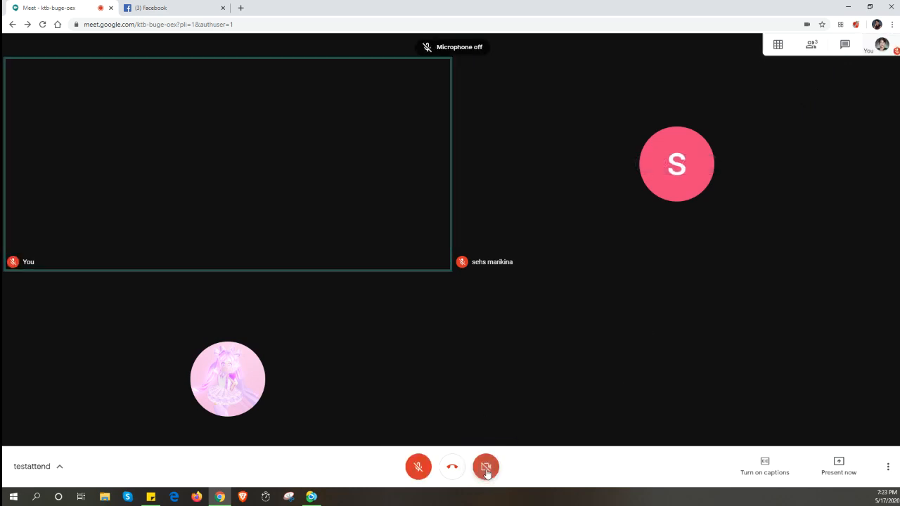
click(487, 467)
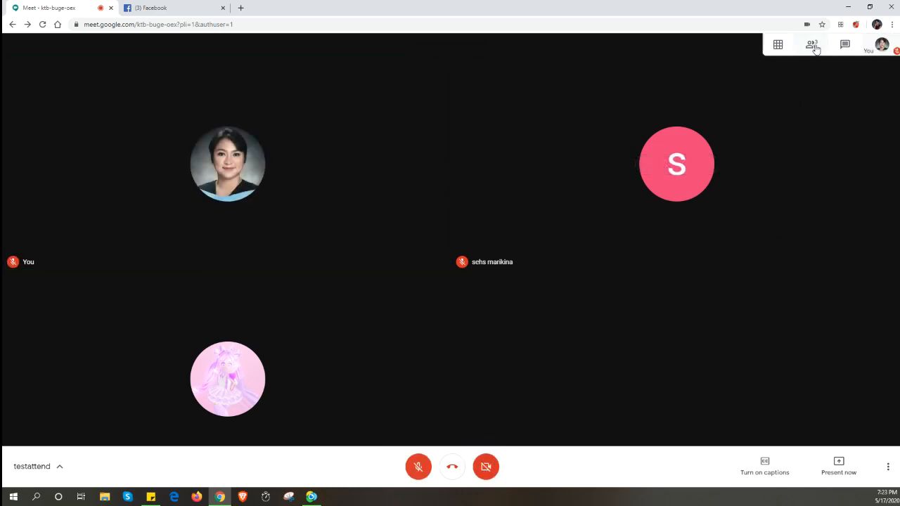
click(813, 44)
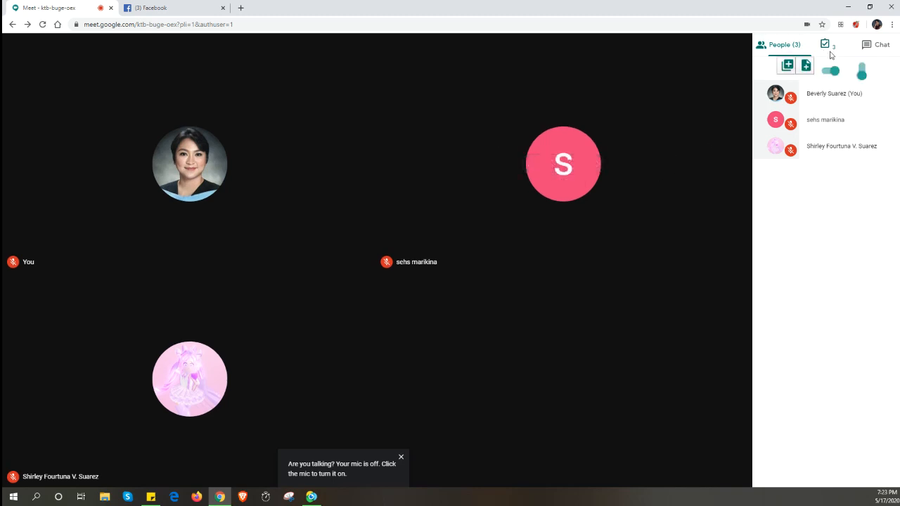
click(400, 457)
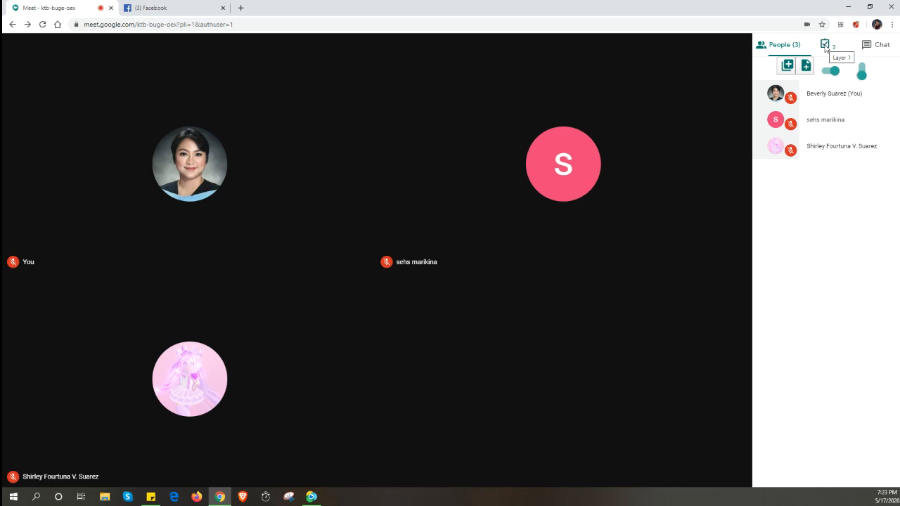
- View the new Meet Attendance spreadsheet, then return to the three-person video call
click(787, 64)
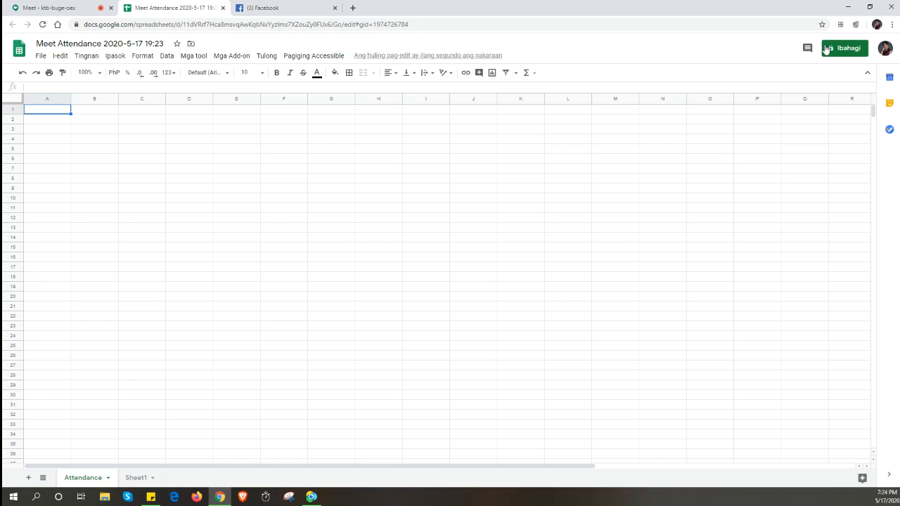
click(42, 26)
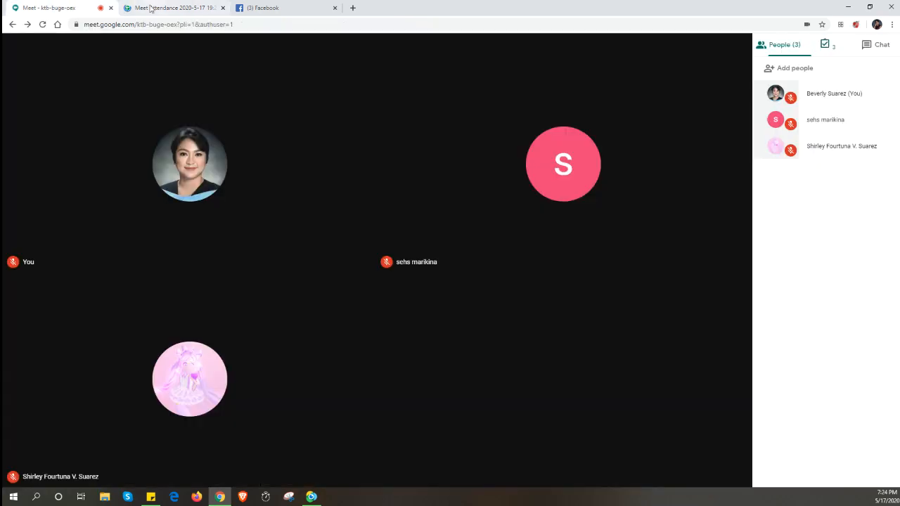
click(171, 8)
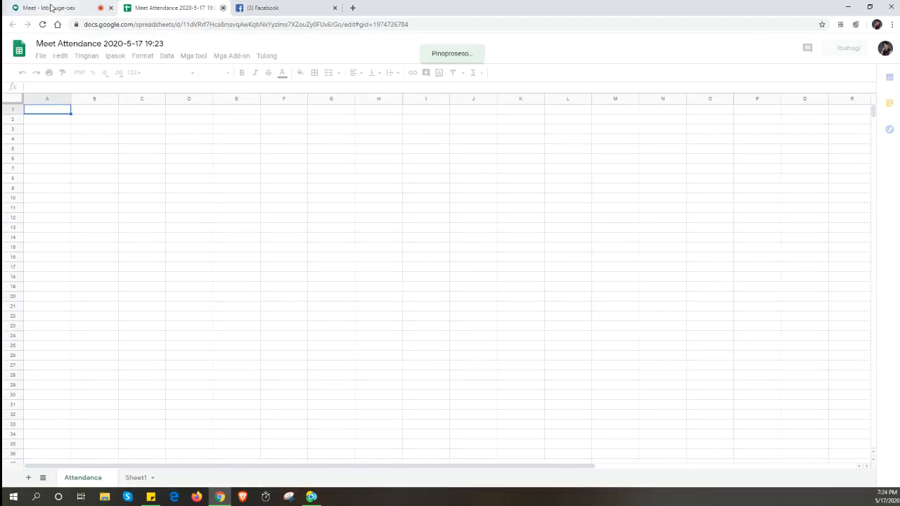
click(49, 8)
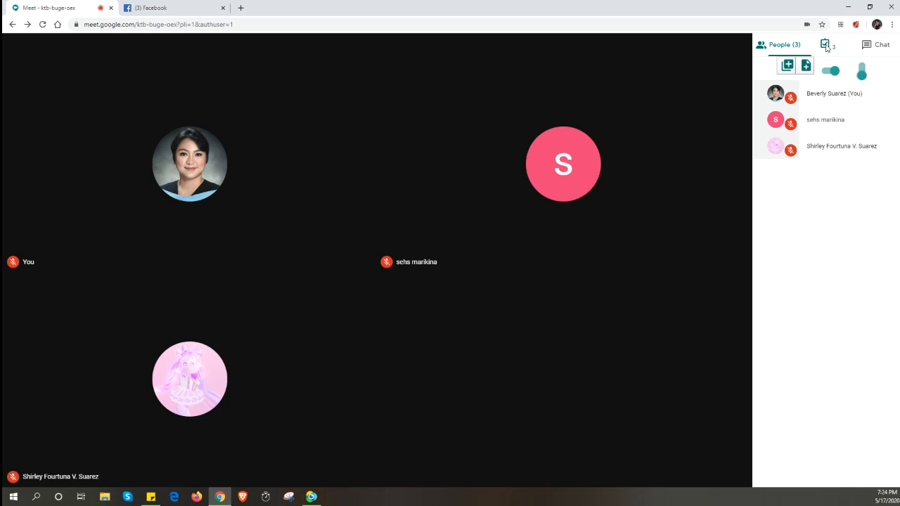
mouse_move(827, 43)
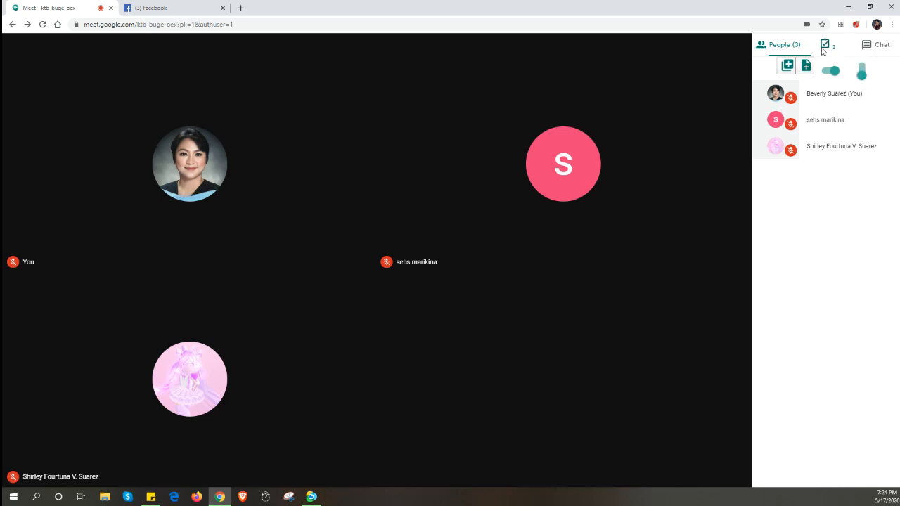
mouse_move(828, 48)
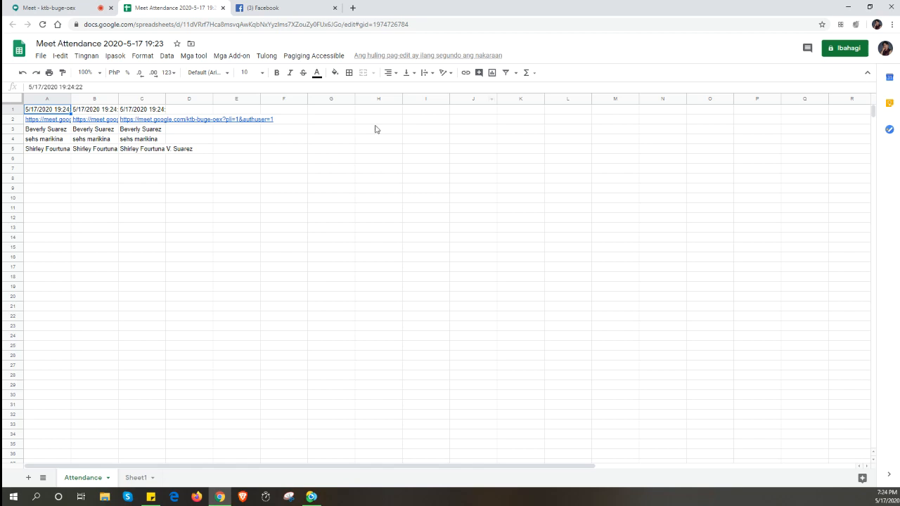
- Widen columns A–C so full timestamps and meeting links are readable
click(236, 99)
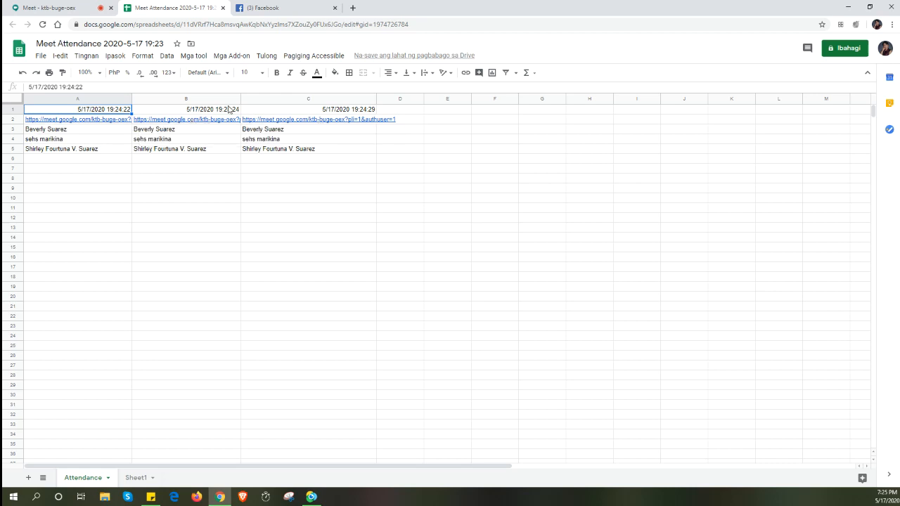
- Review the snapshot timestamps in row 1 and the participant names in row 5 of the log
click(307, 109)
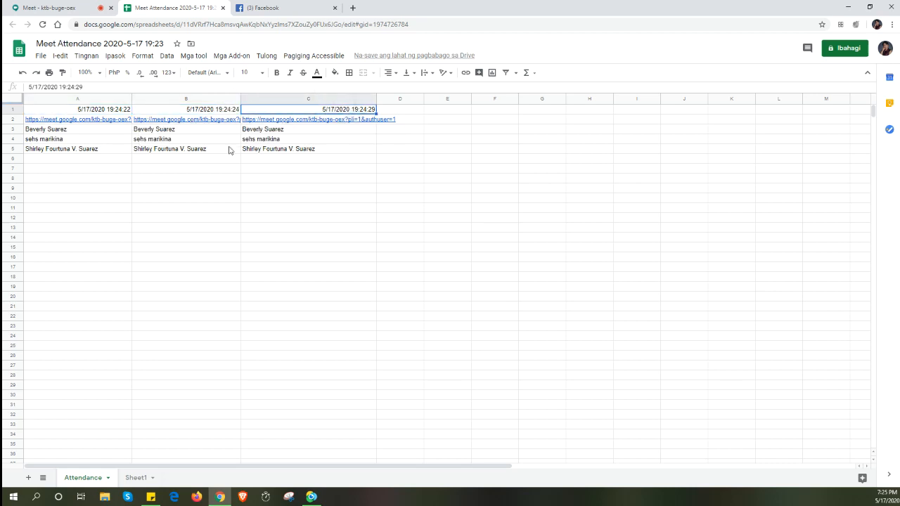
click(61, 149)
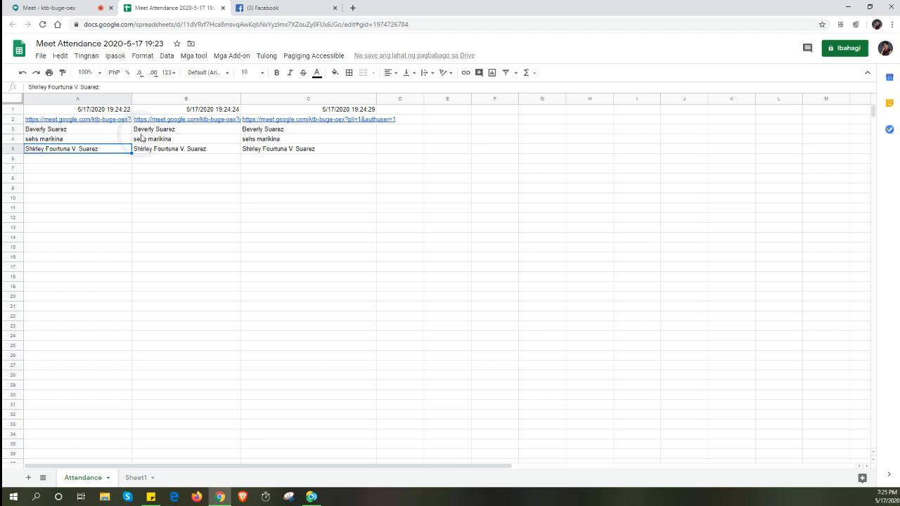
click(185, 149)
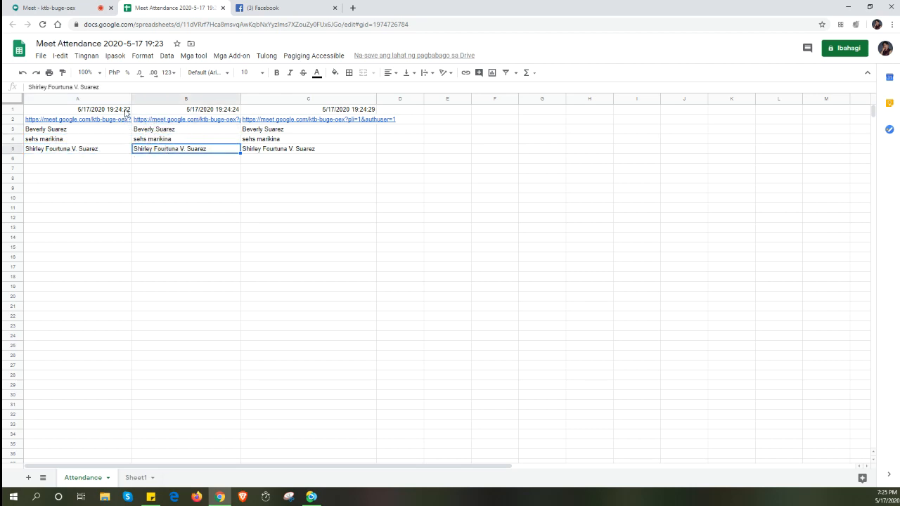
click(185, 109)
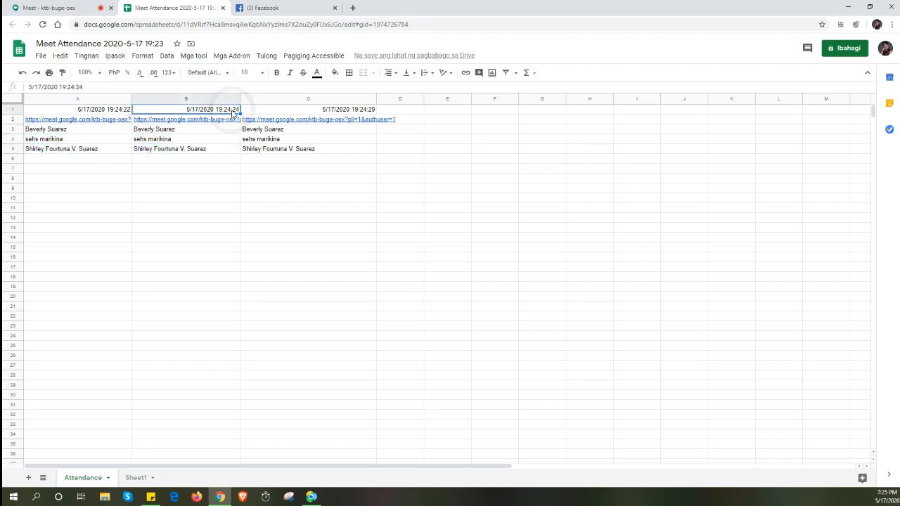
click(308, 109)
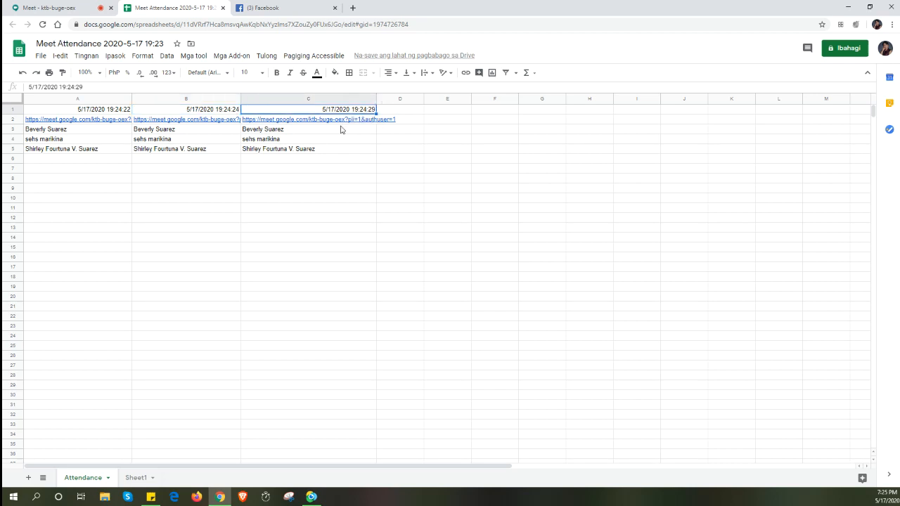
click(320, 118)
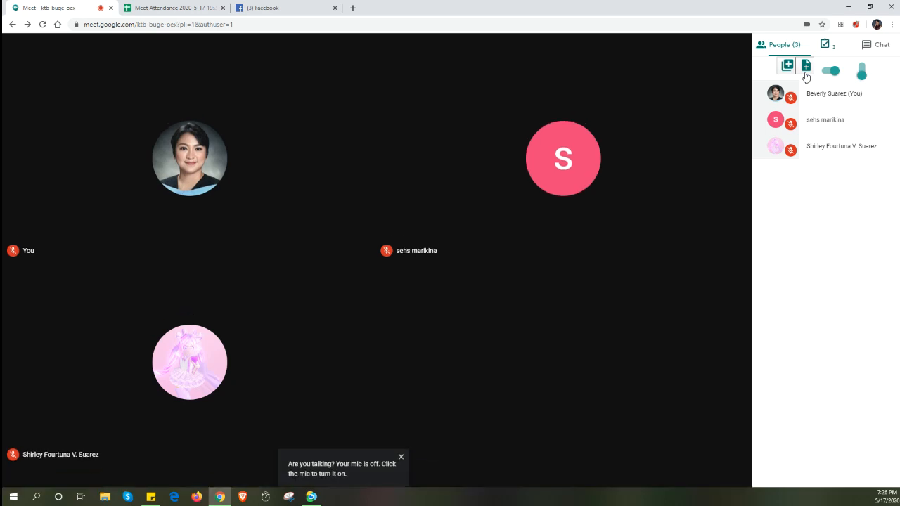
- Record two attendance snapshots of the two remaining participants and open the attendance sheet
click(401, 457)
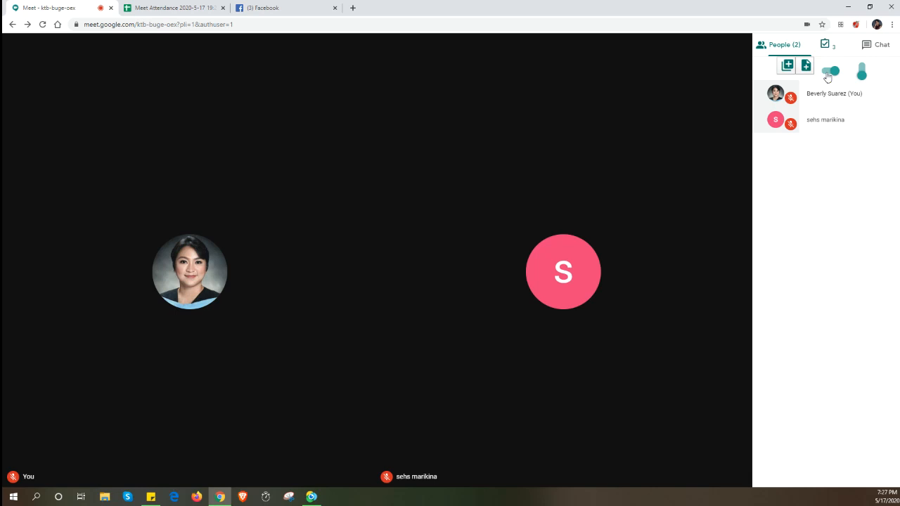
click(827, 72)
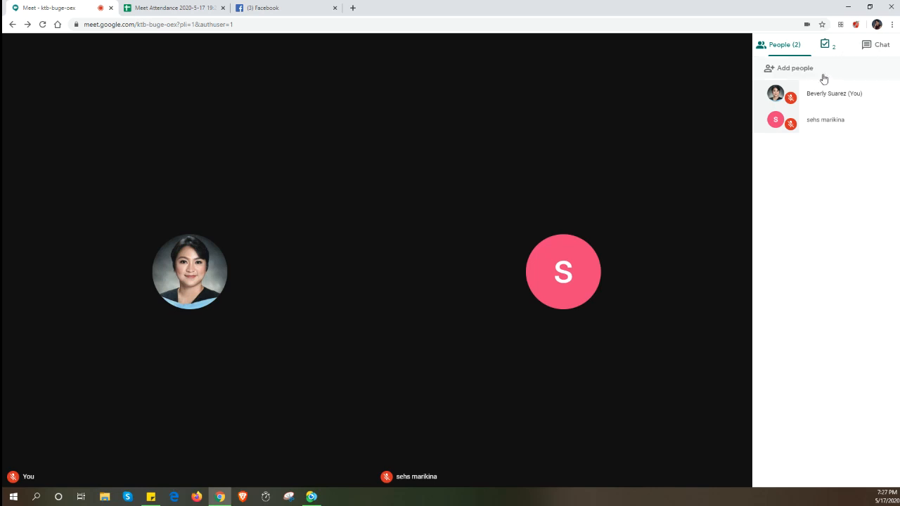
click(287, 8)
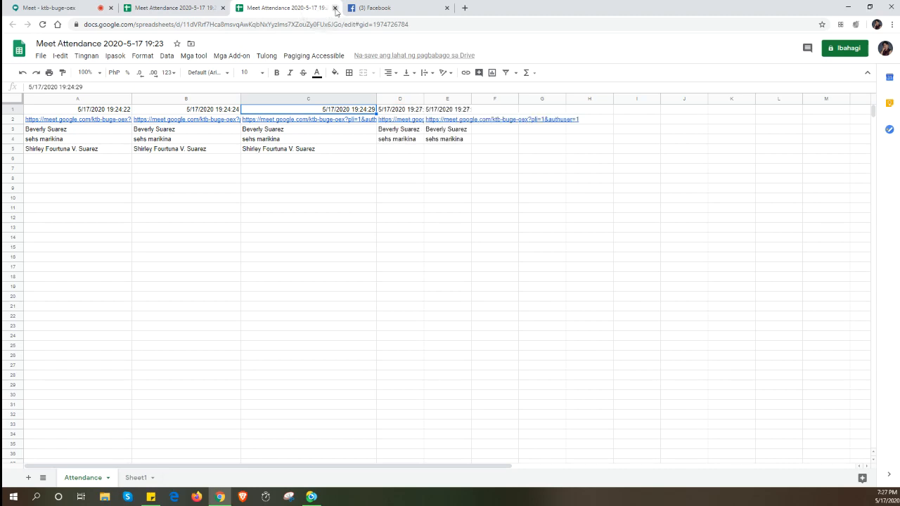
- Close the duplicate copy of the attendance log
click(335, 9)
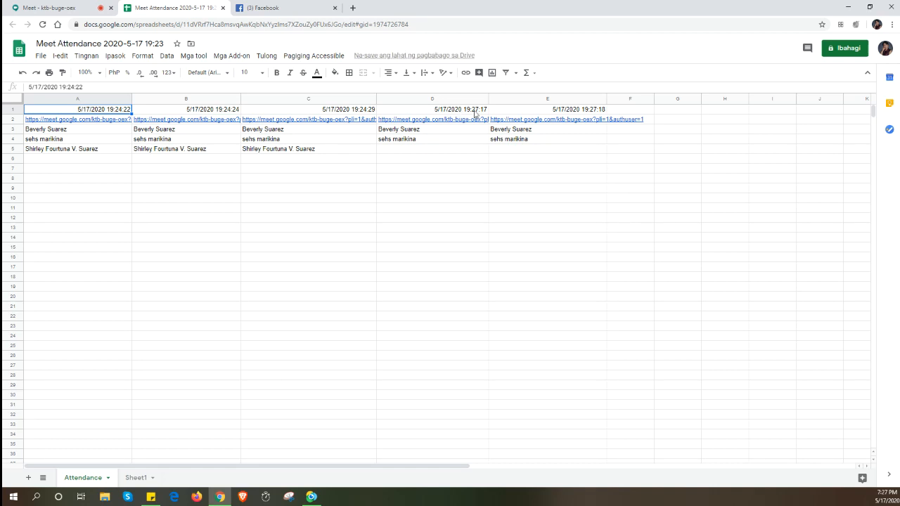
mouse_move(528, 143)
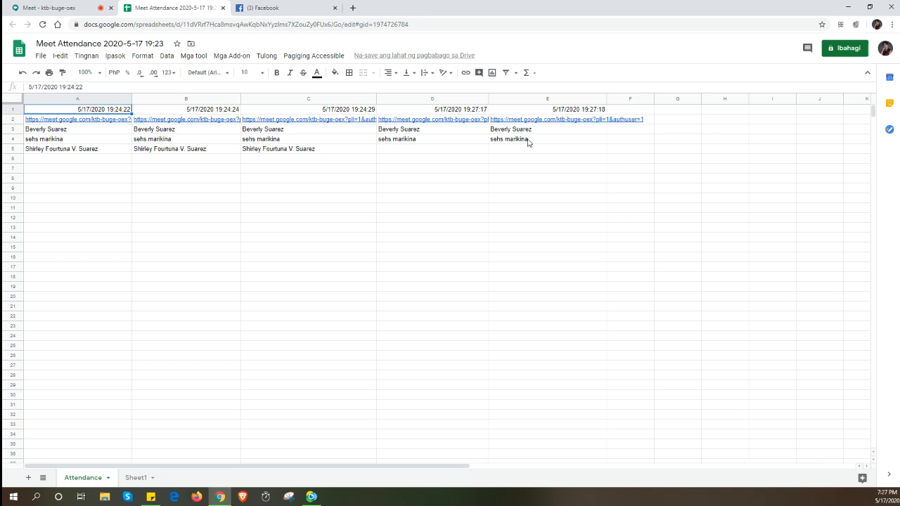
mouse_move(49, 8)
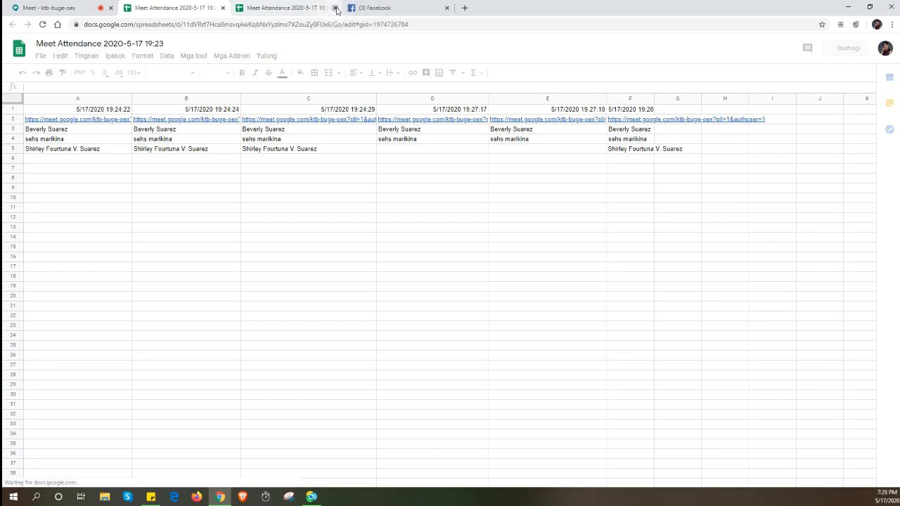
- Close the duplicate log tab and check the third name in the new column F snapshot
click(336, 9)
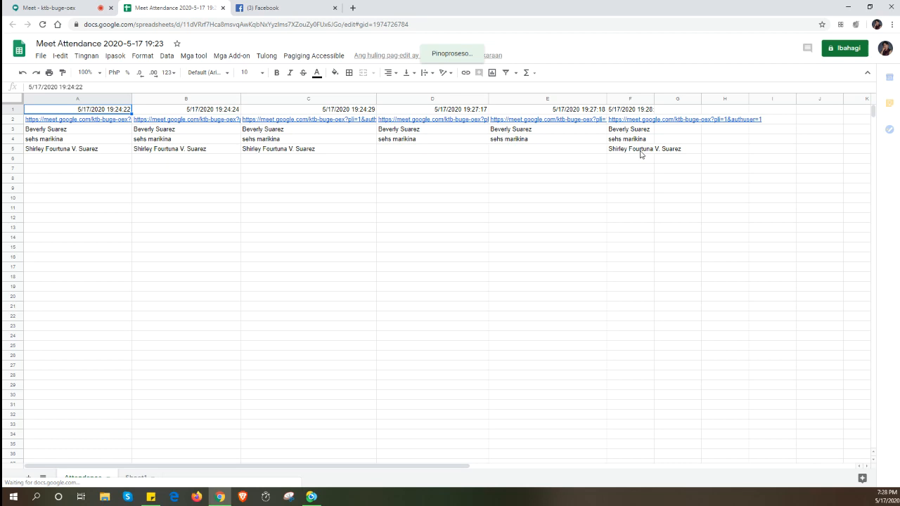
click(630, 149)
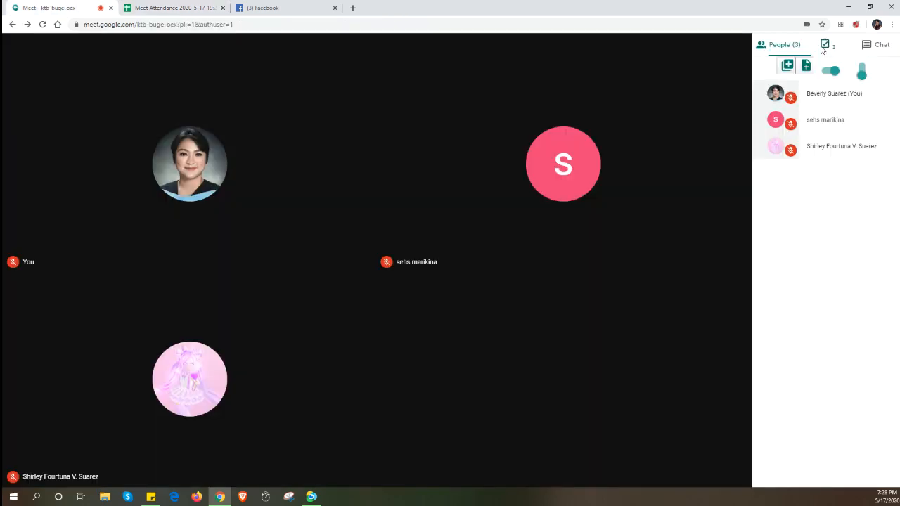
- Switch from the three-person Meet call to the attendance spreadsheet tab
click(174, 8)
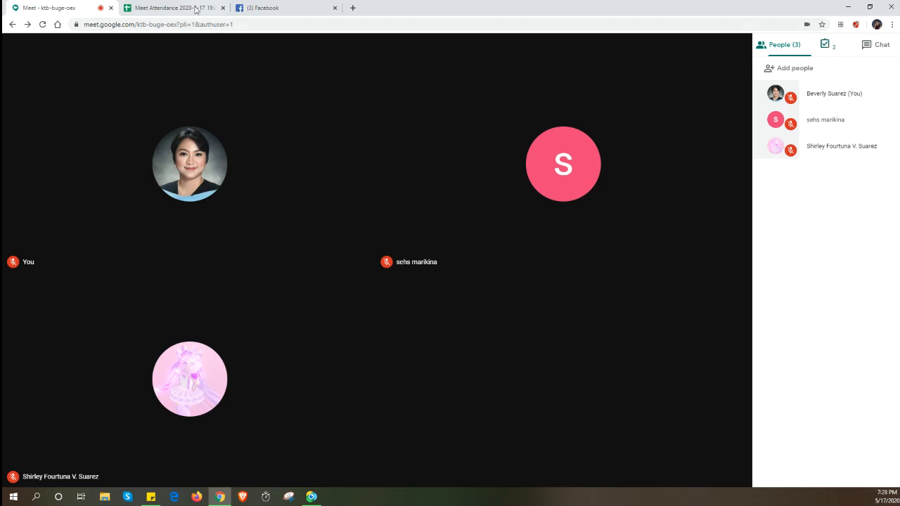
click(175, 8)
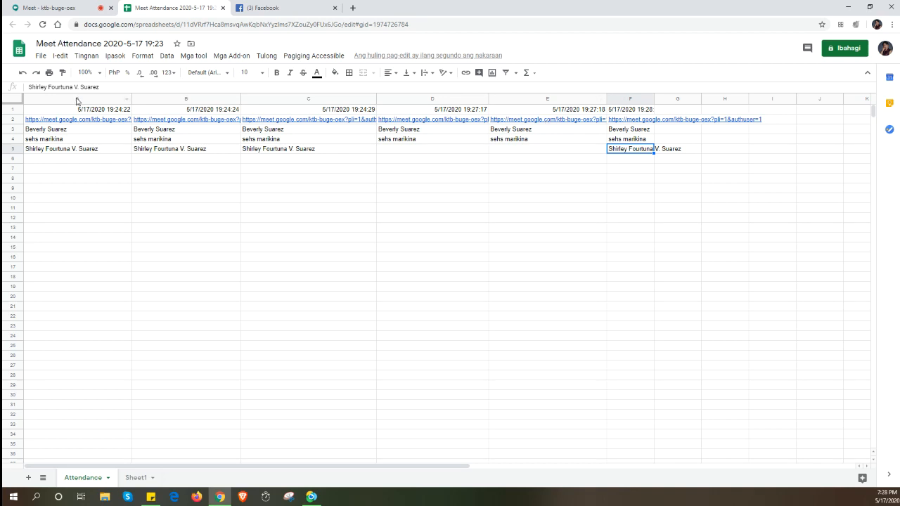
- Inspect the three names in column F of the 19:28:09 snapshot, then return to the Meet call
click(77, 98)
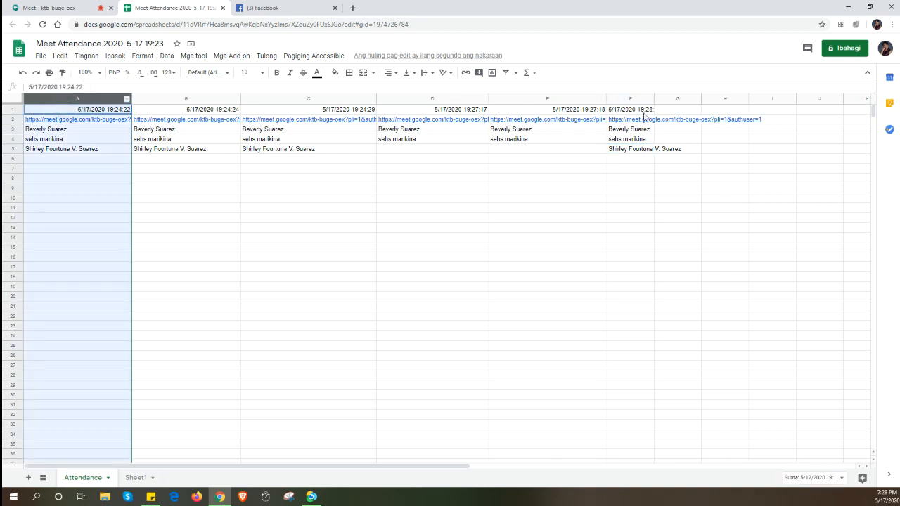
click(630, 99)
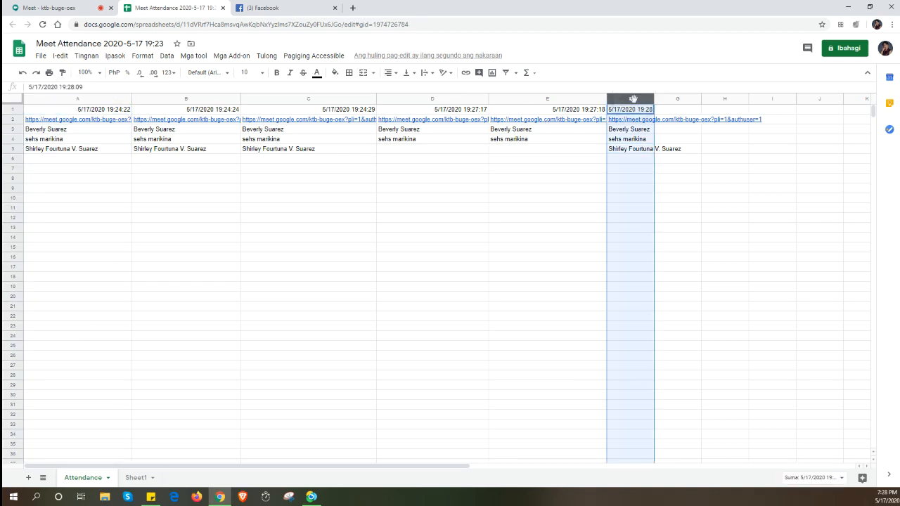
click(629, 139)
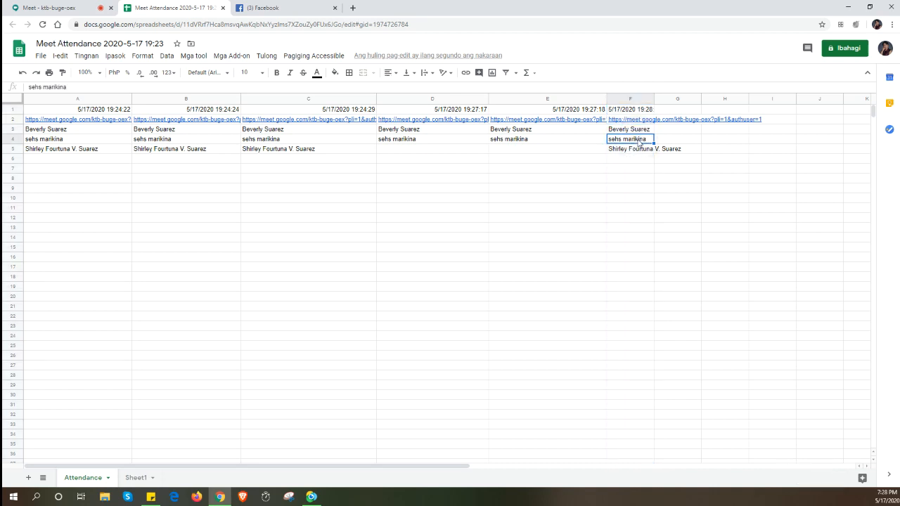
click(630, 149)
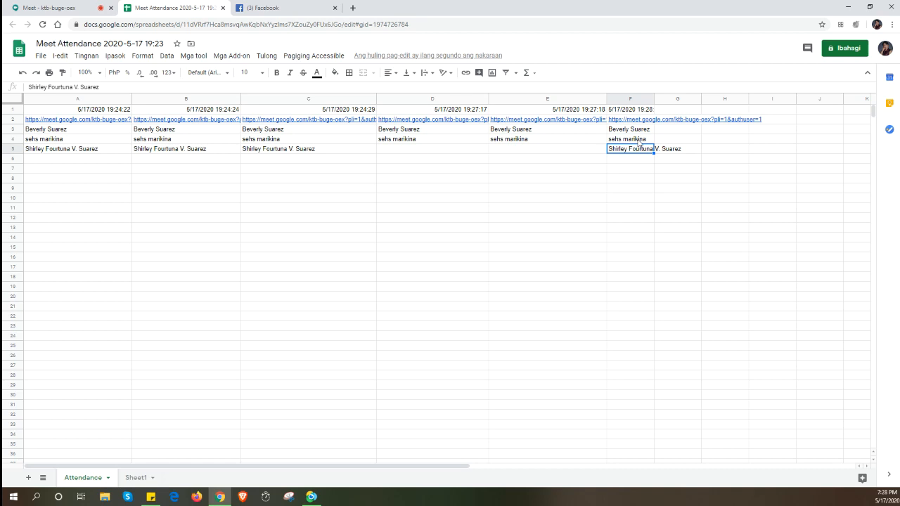
click(630, 139)
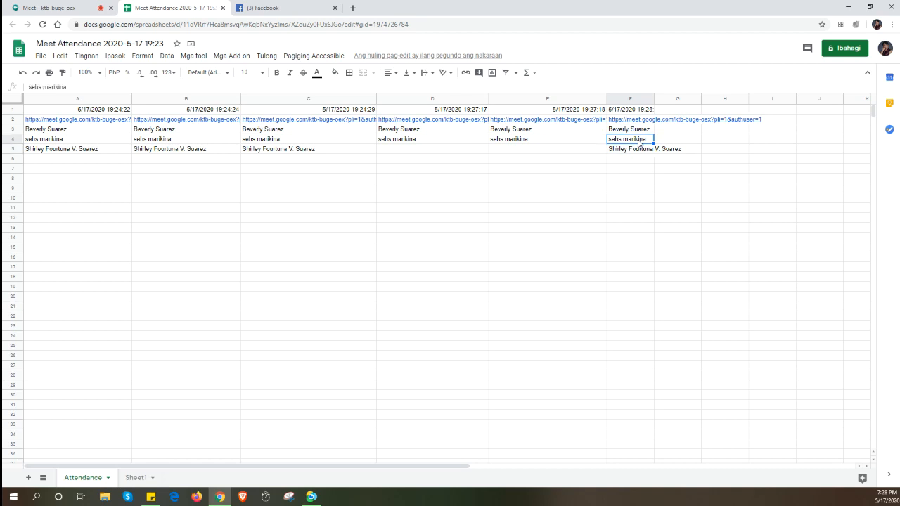
click(630, 157)
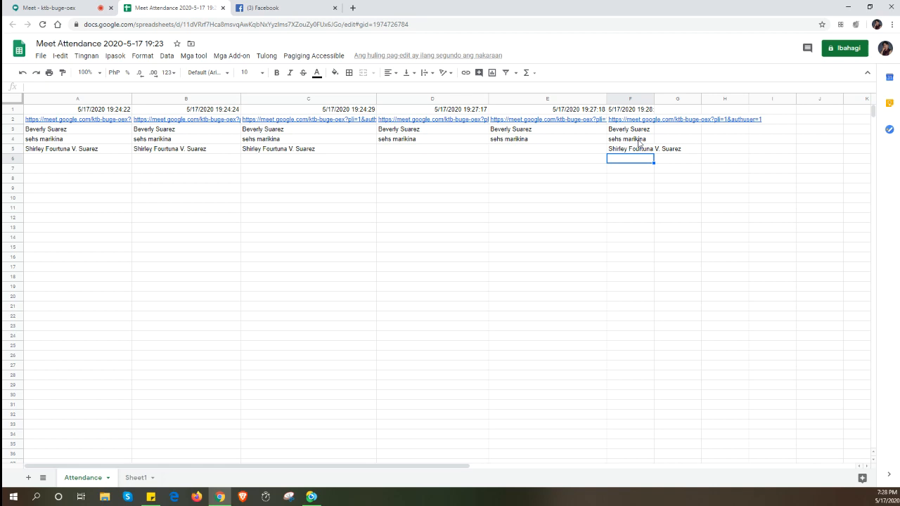
click(629, 140)
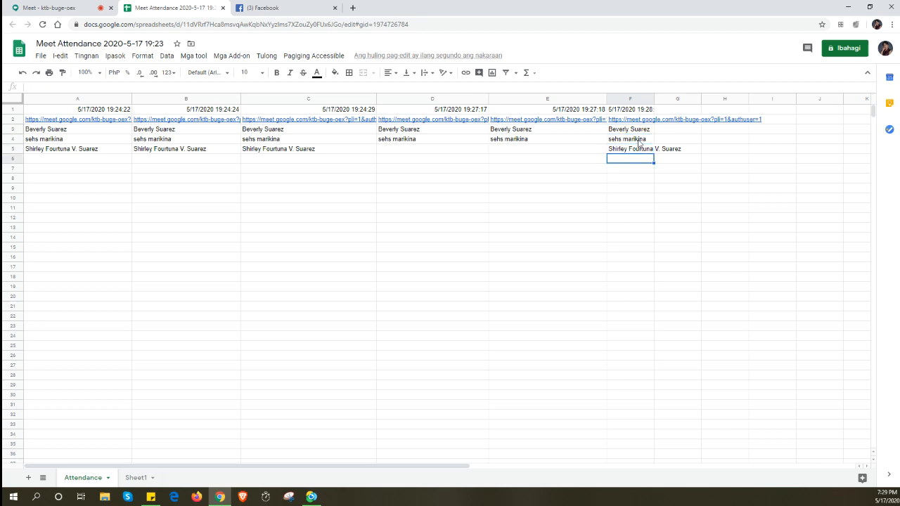
click(630, 169)
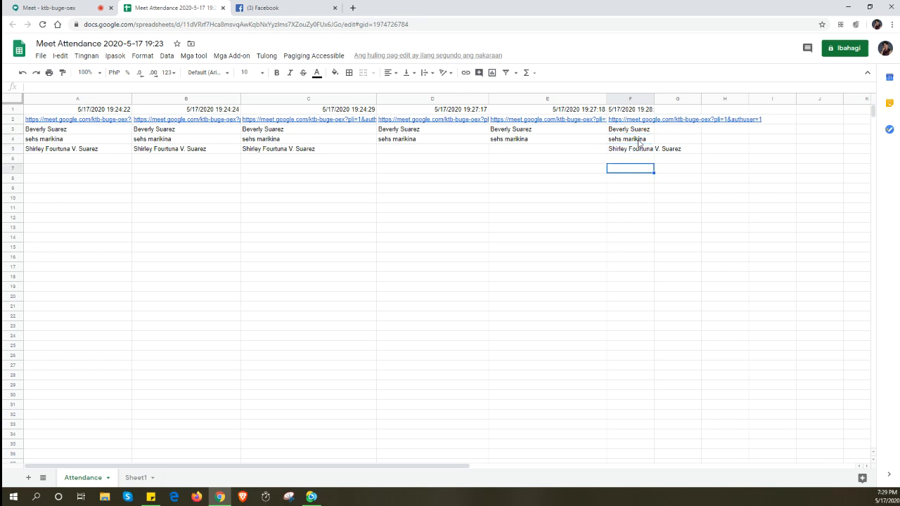
click(630, 129)
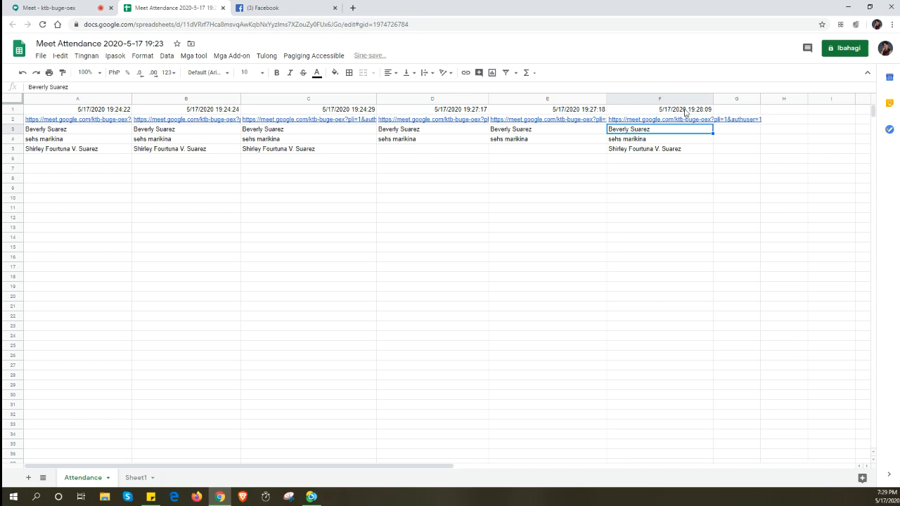
click(50, 8)
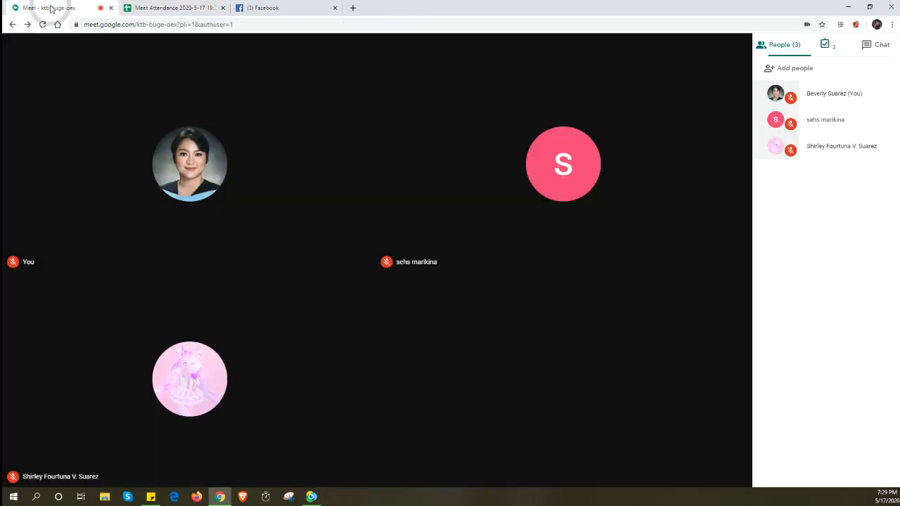